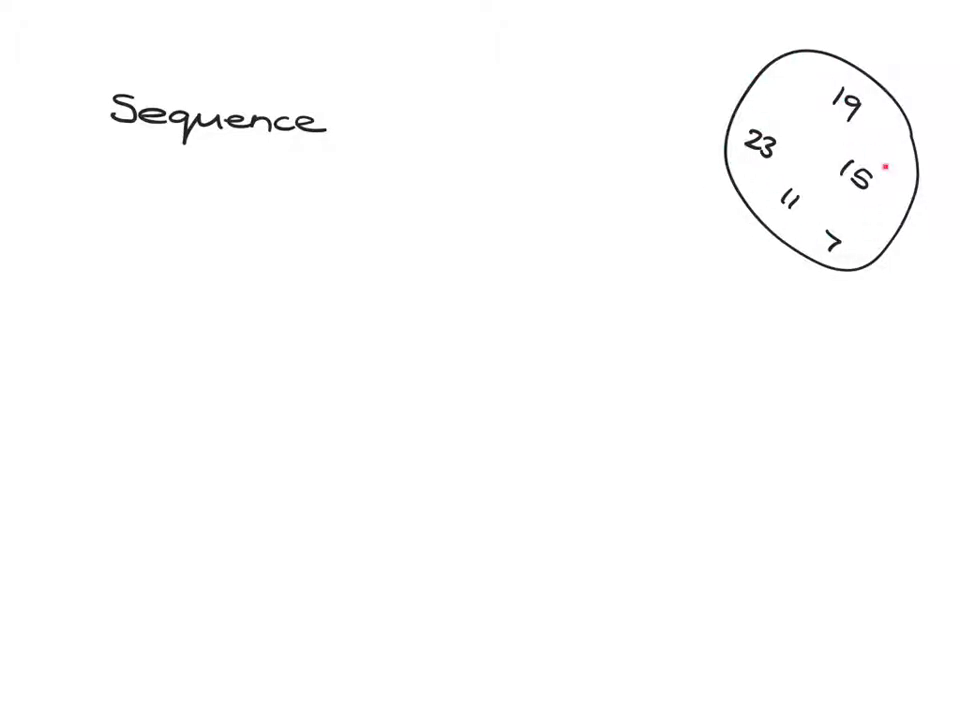
mouse_move(922, 292)
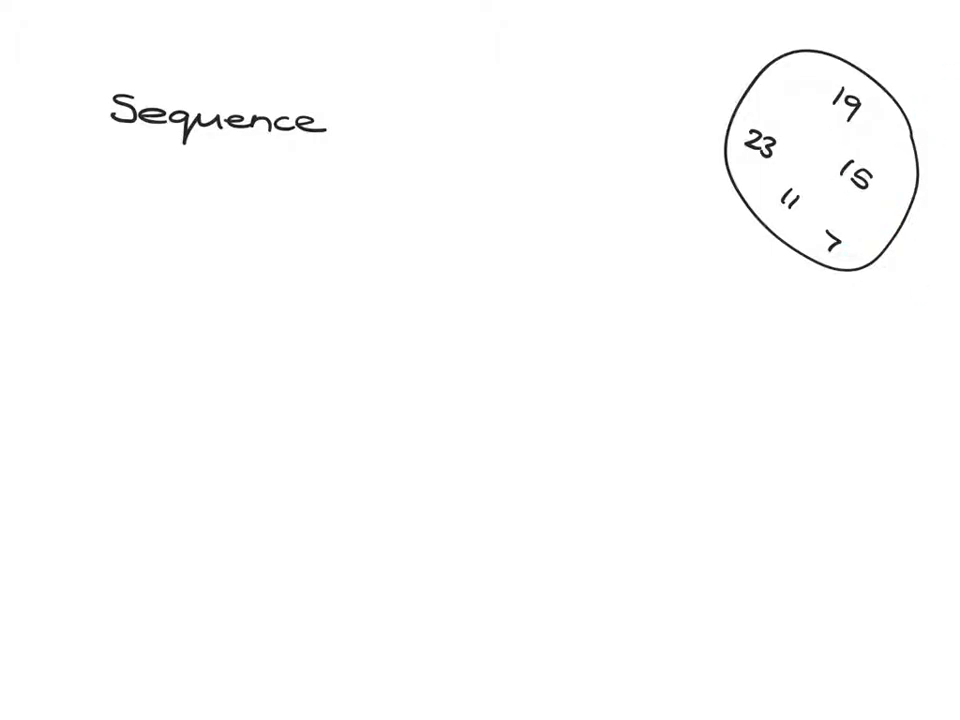
Handwrite the sequence 23, 19, 15, 11, 7 in a row beneath the Sequence heading.
text(23)
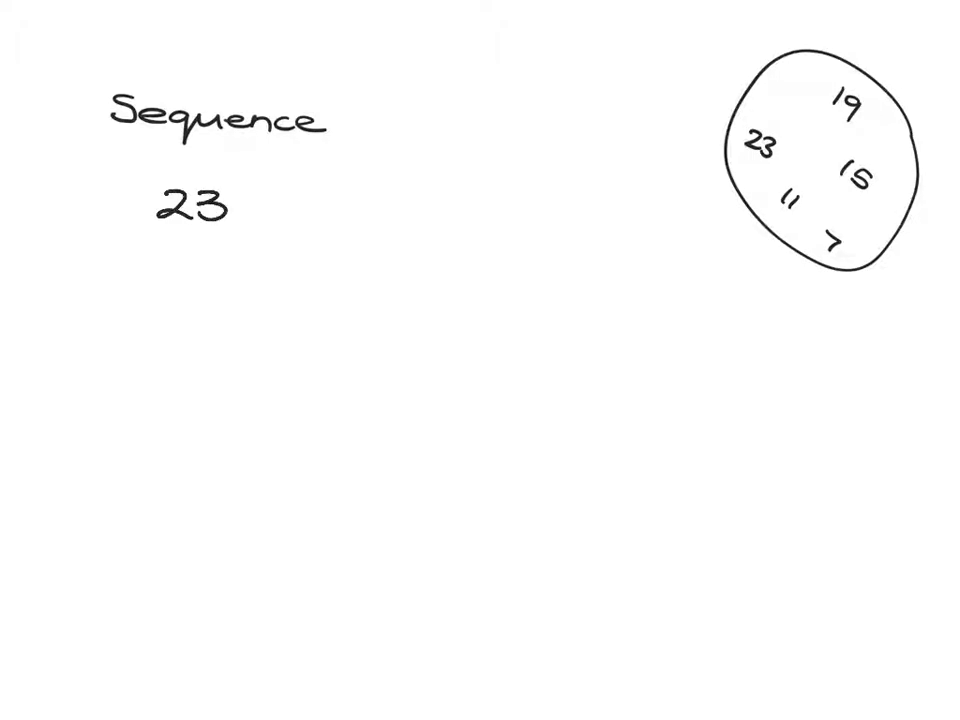
text(1)
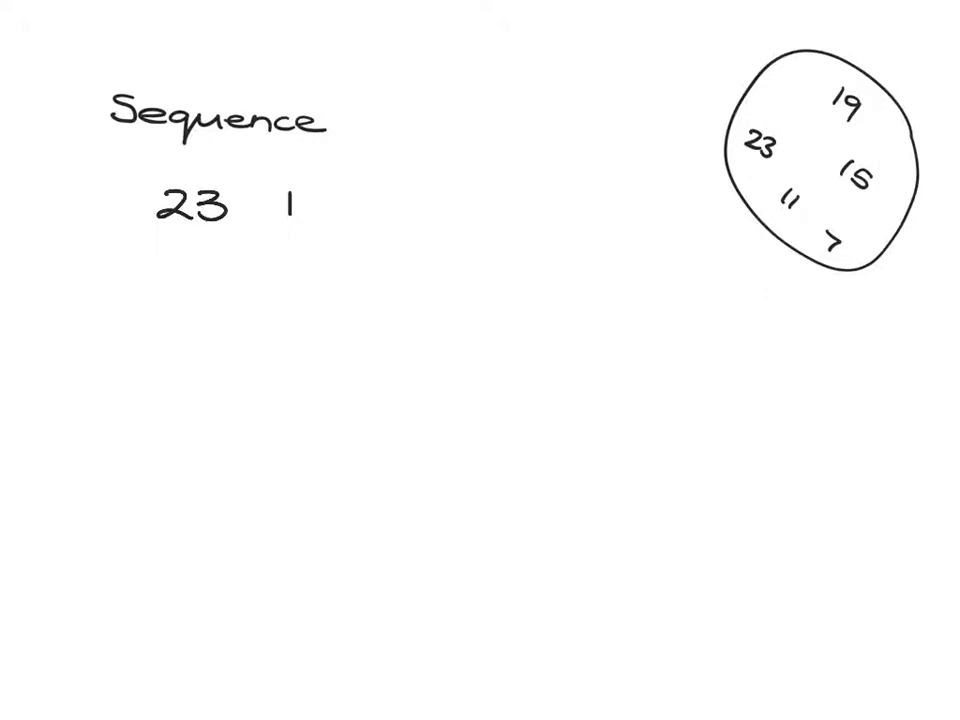
text(19)
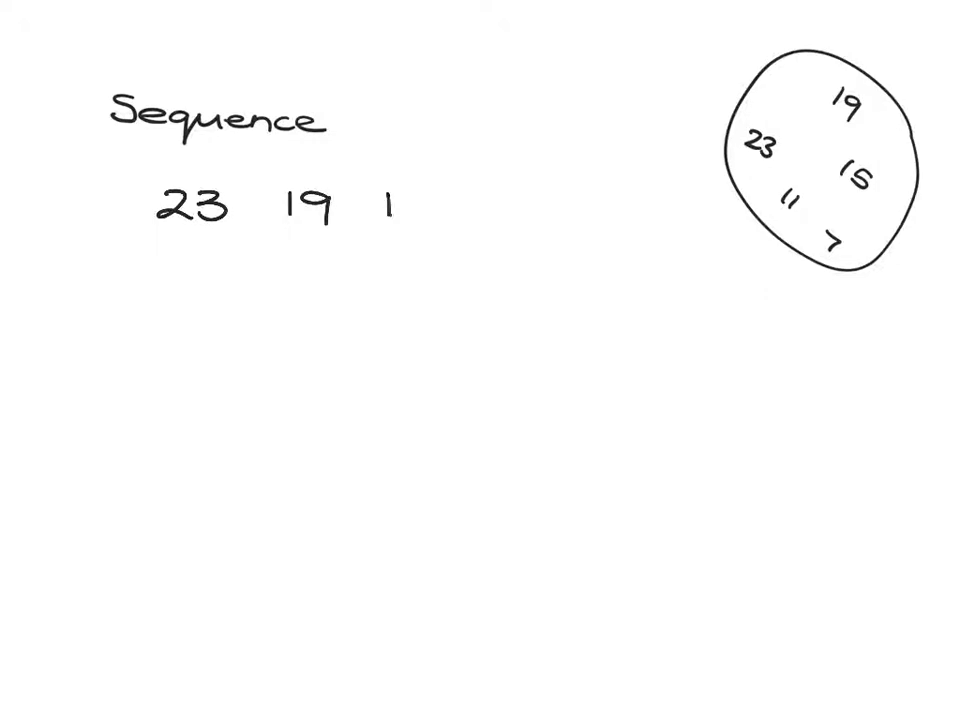
text(15)
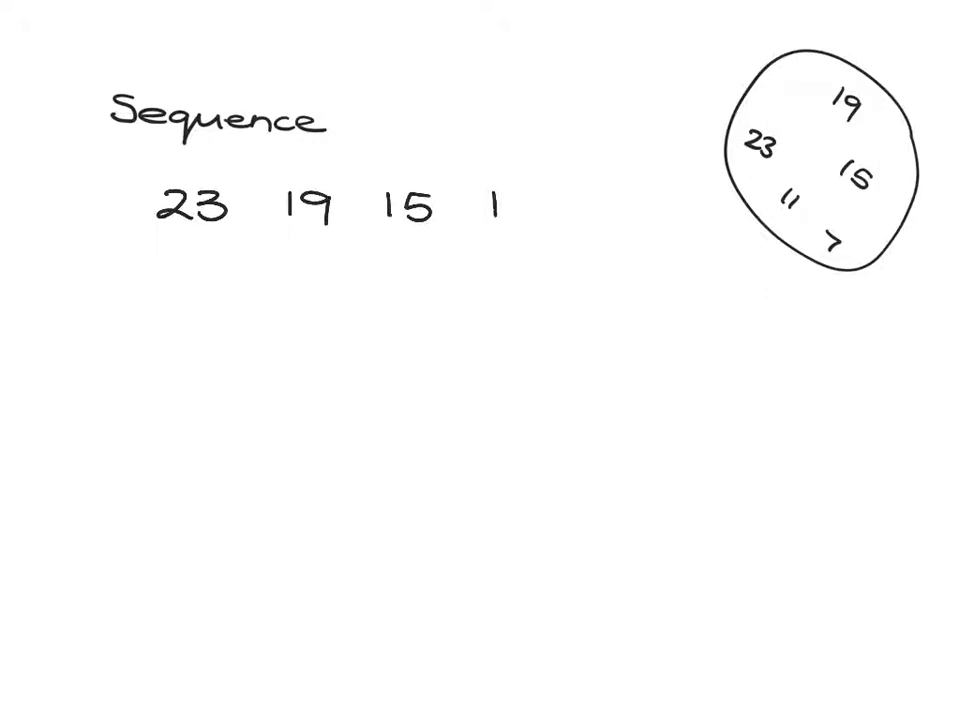
text(11 7)
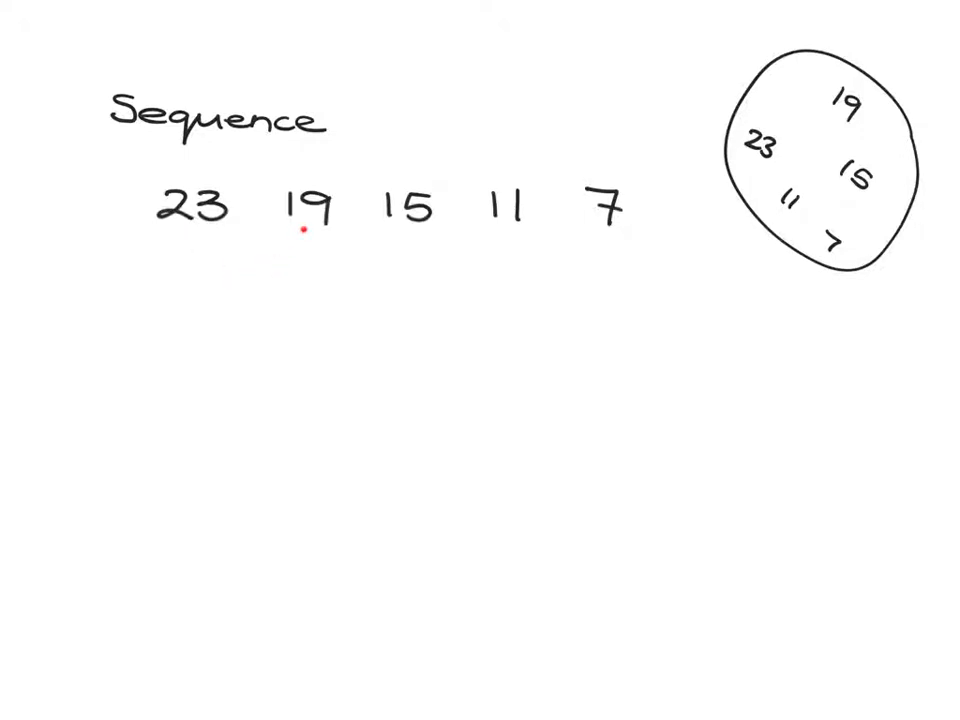
mouse_move(416, 232)
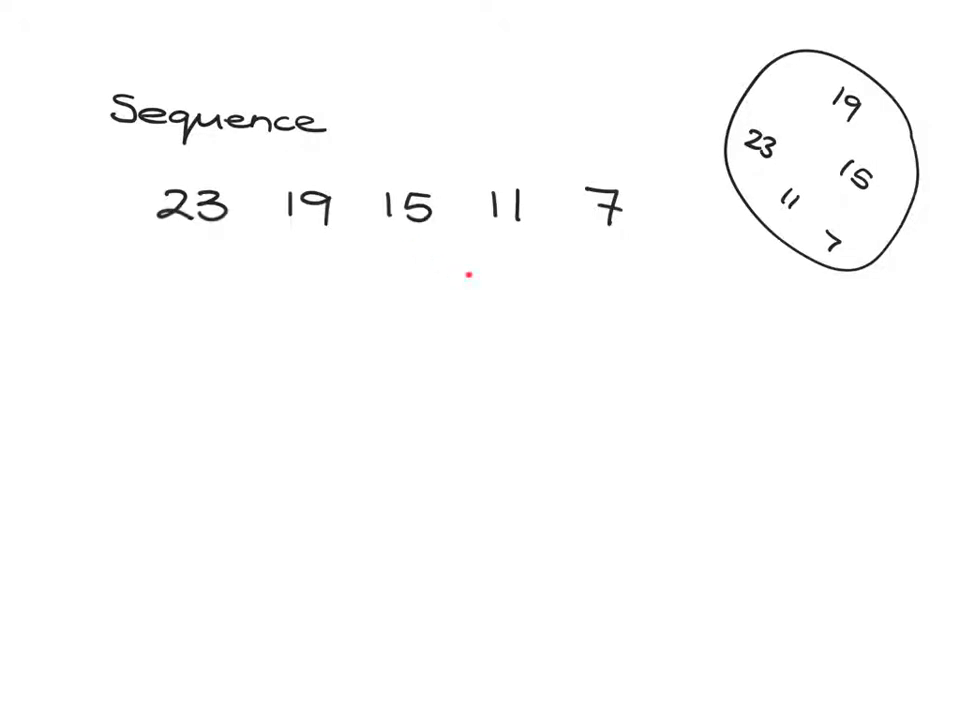
mouse_move(508, 240)
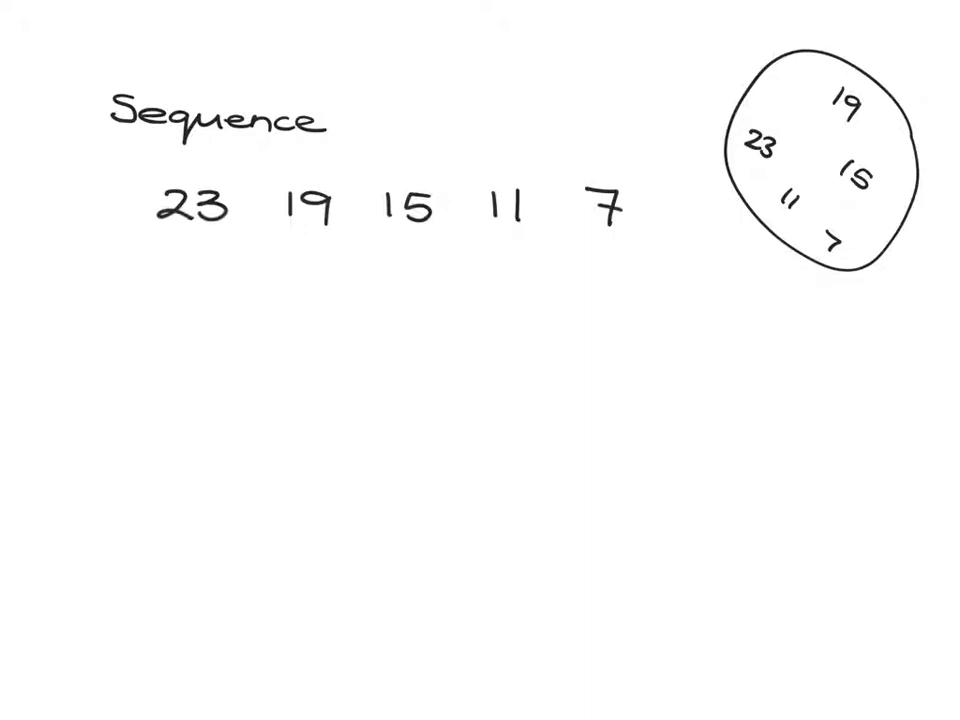
Extend the sequence with 3 and number the terms with circled positions 1–6.
text(3)
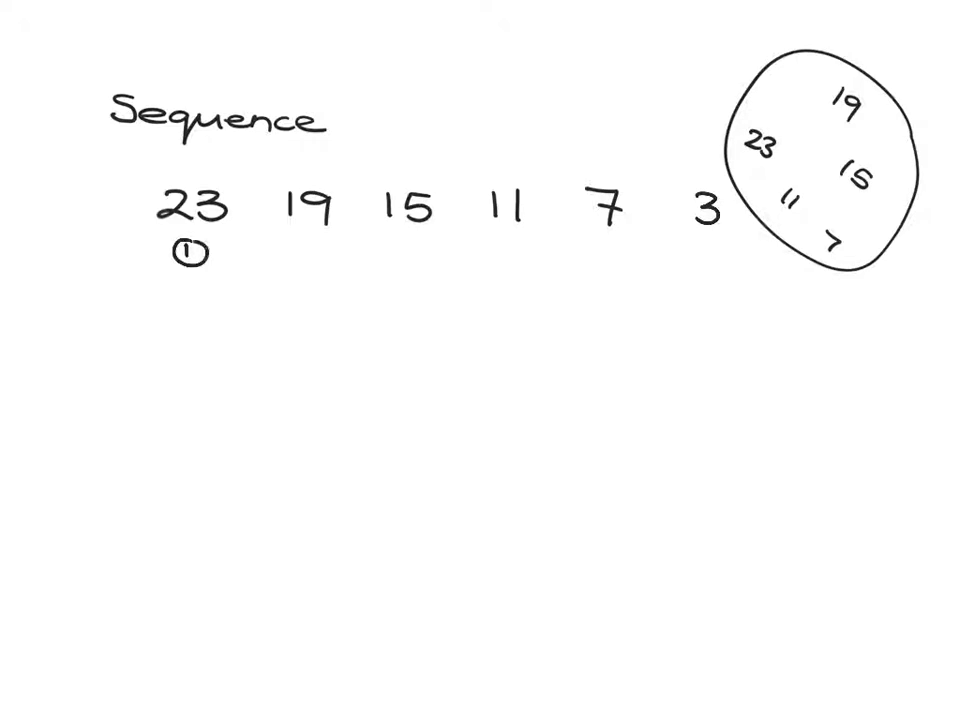
text(② ③ ④ ⑤ ⑥)
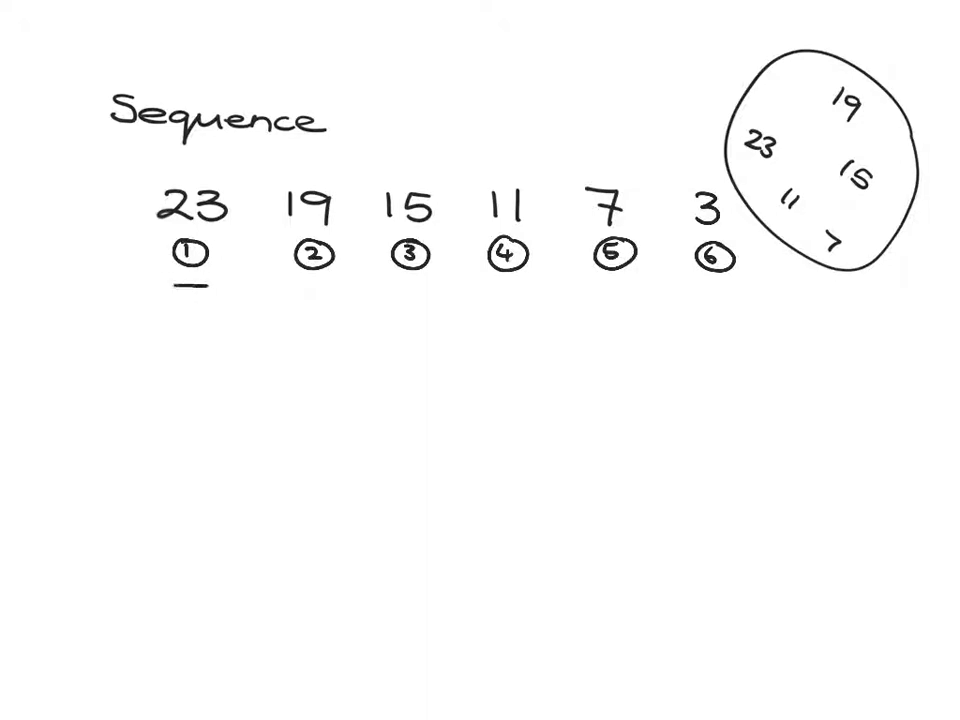
Label each term beneath its position as T1 through T6.
text(T)
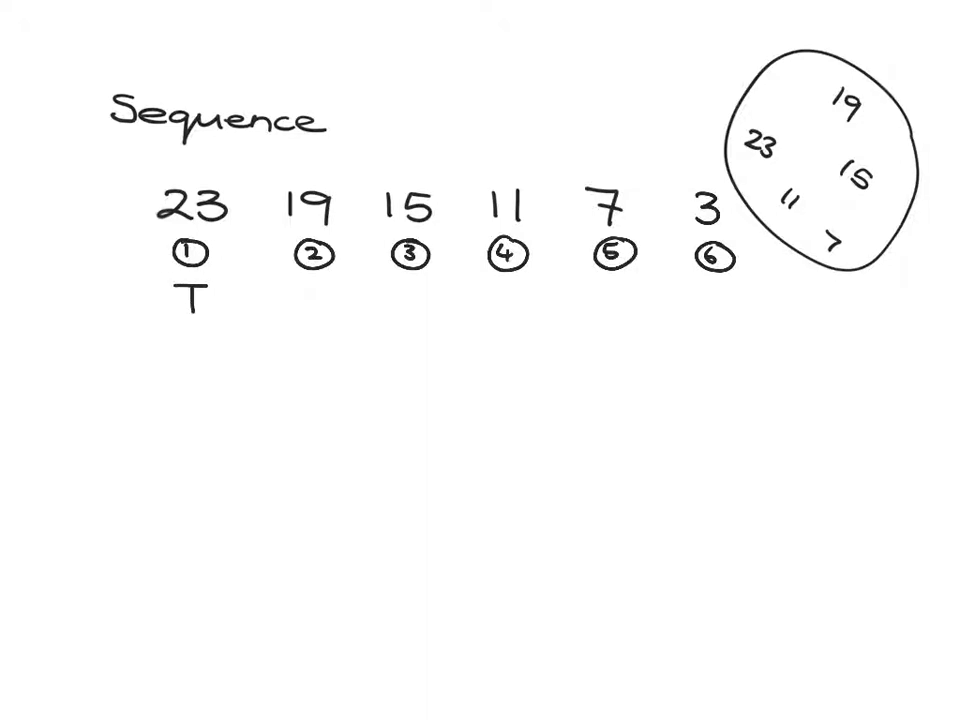
text(1)
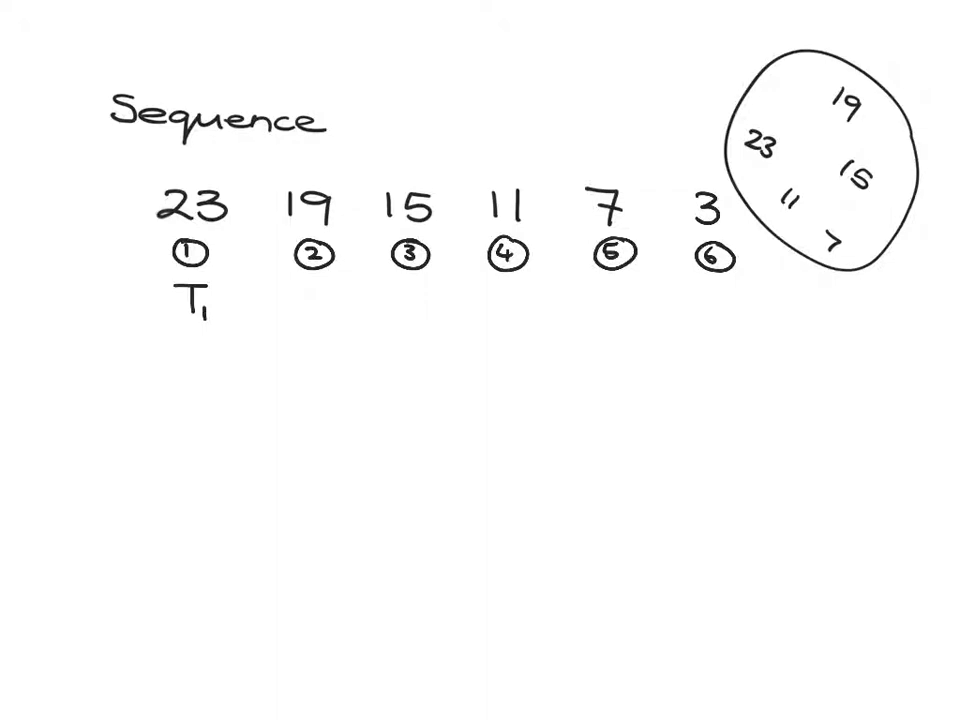
text(T2)
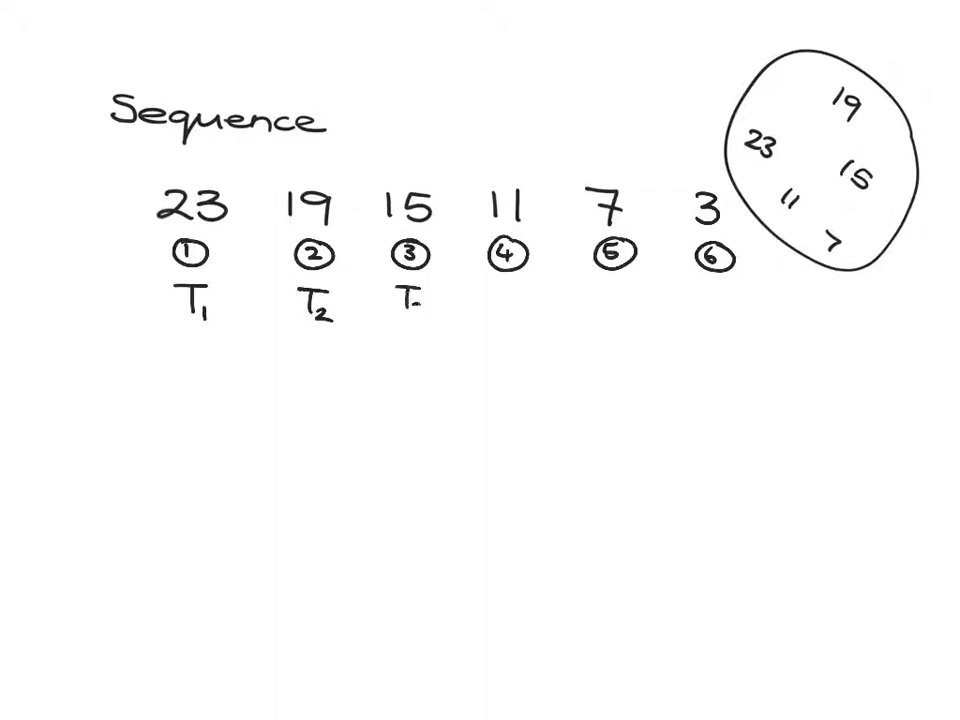
text(T_4)
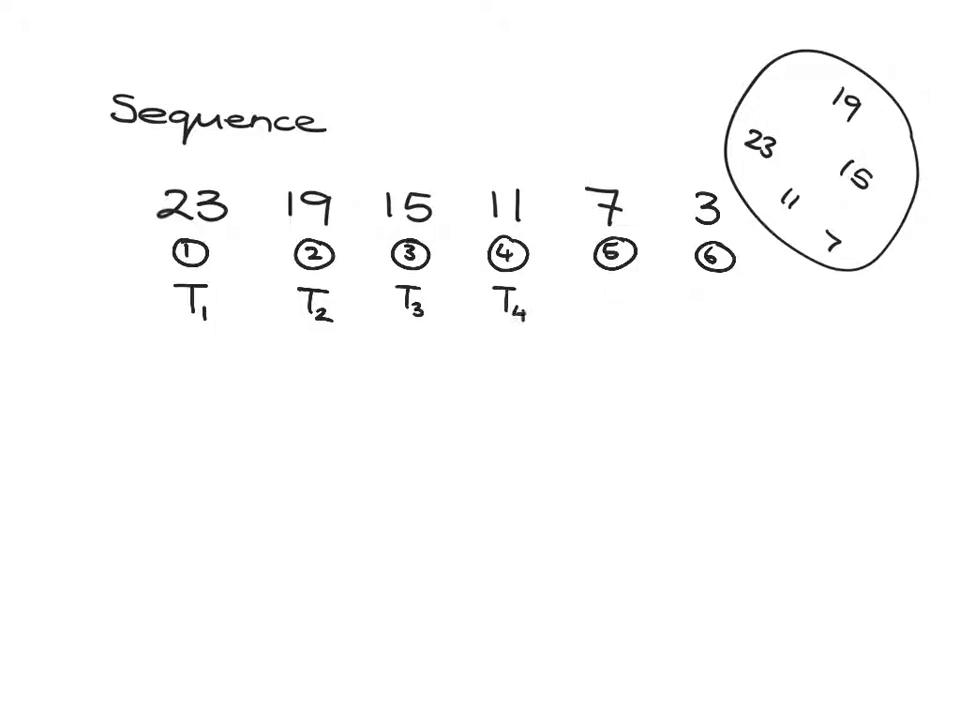
text(T5)
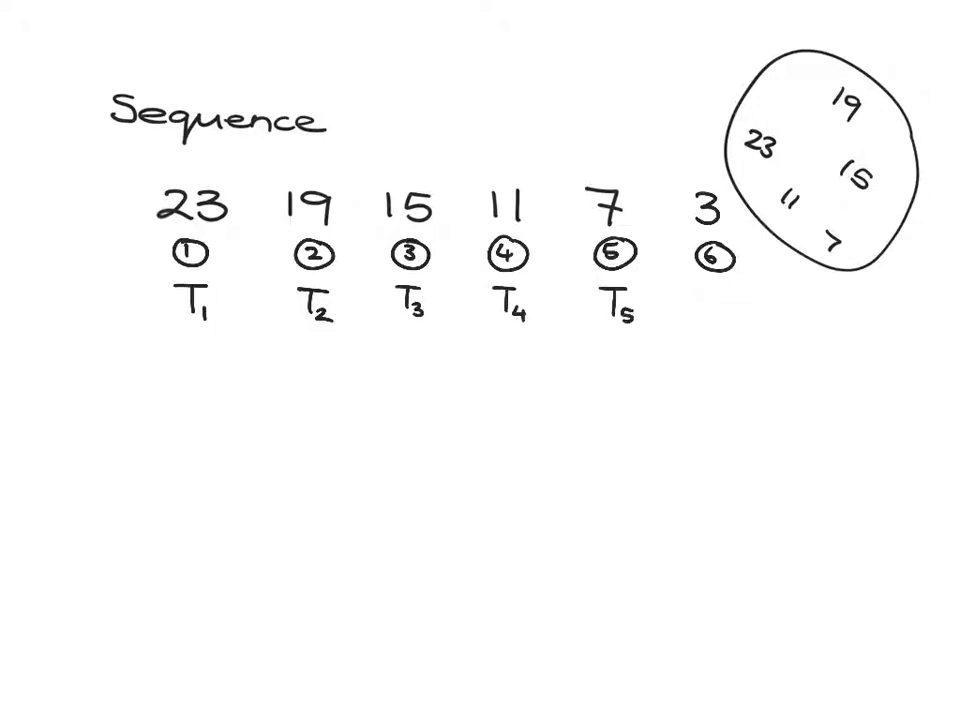
text(T6)
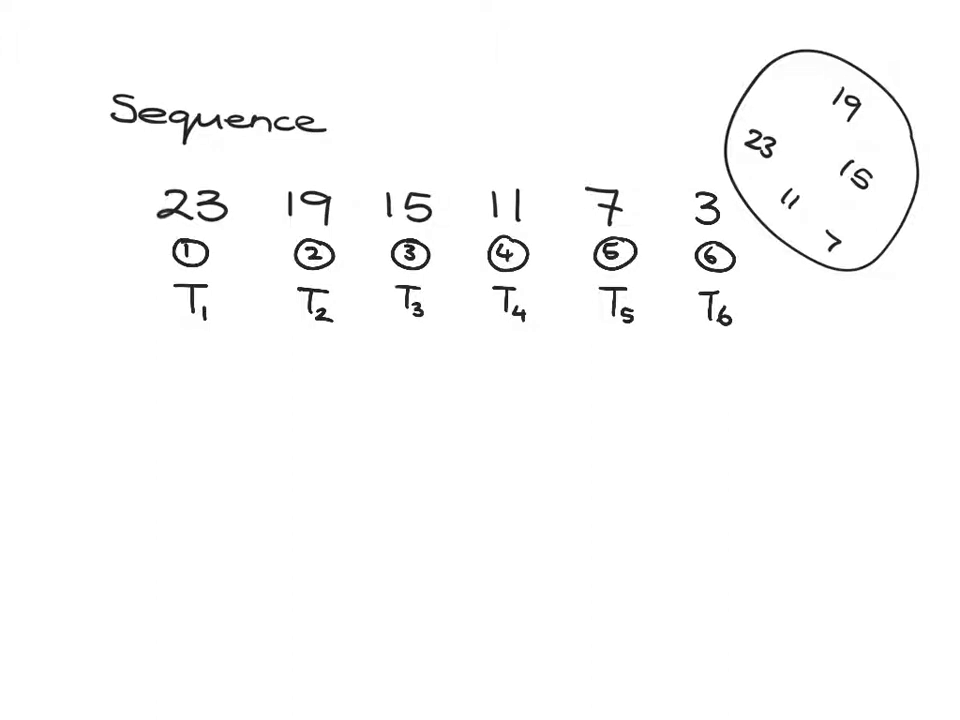
Write the worked examples T2 = 19 and T4 = 11 under the term labels.
text(T)
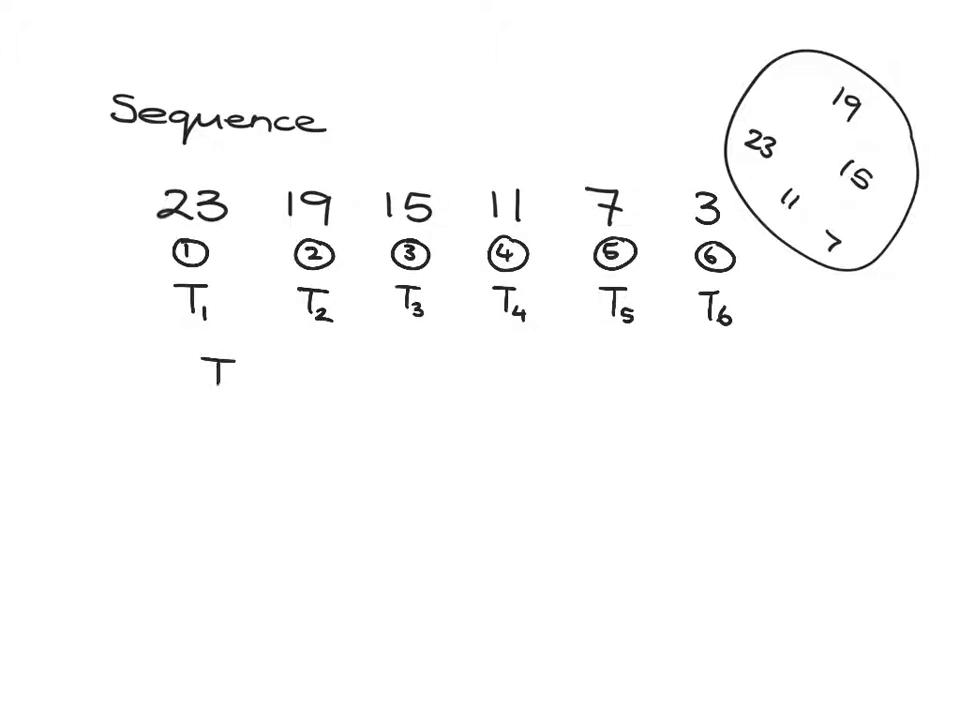
text(2)
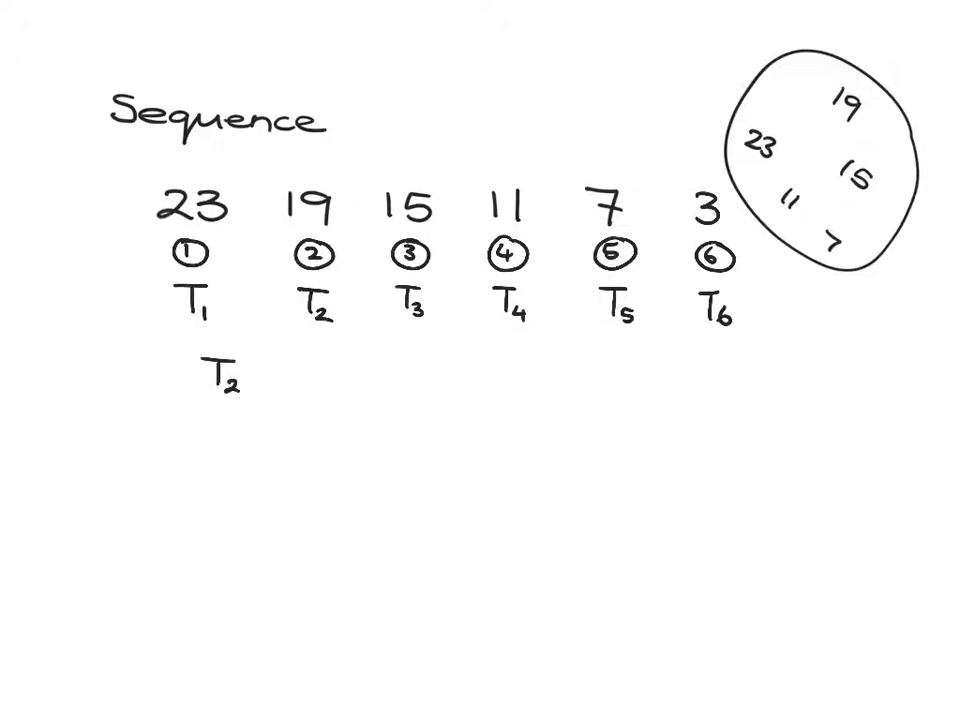
text(= 19)
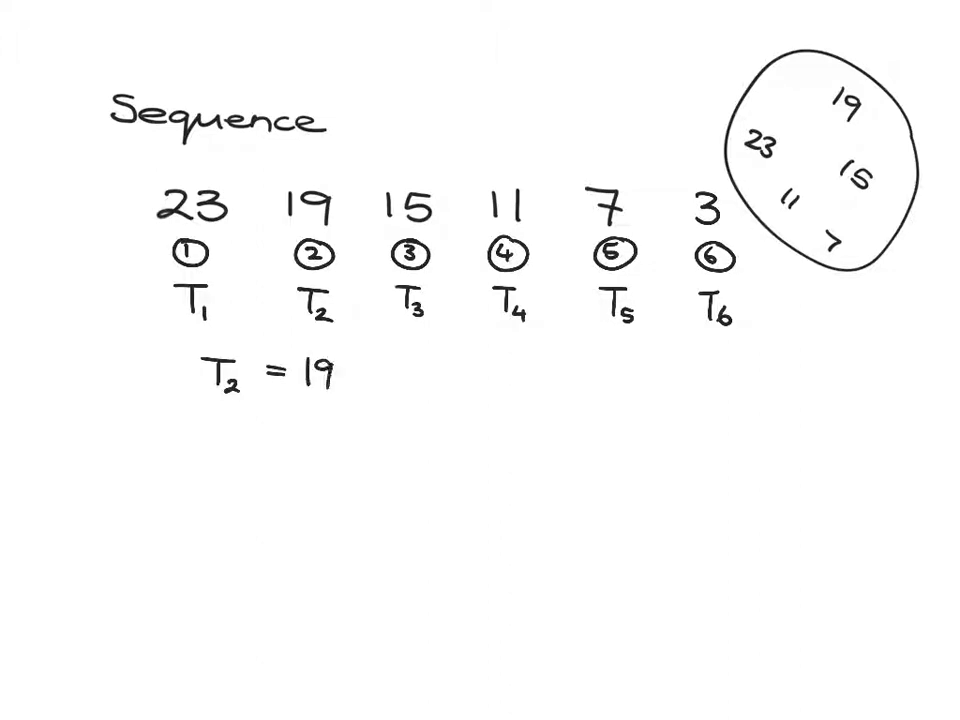
text(T_4)
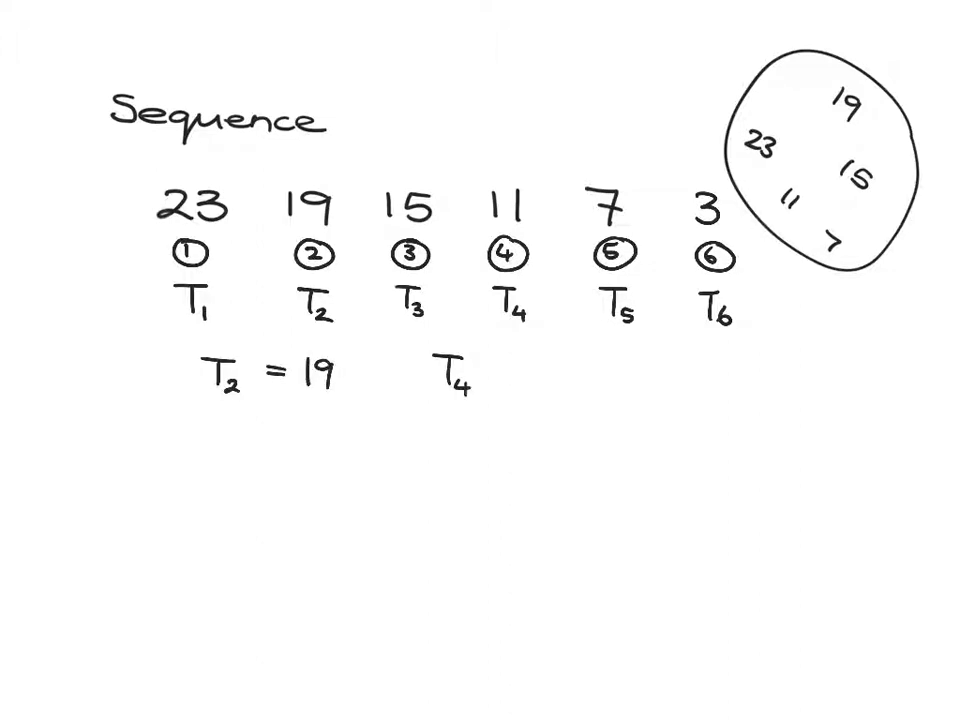
text(= 11)
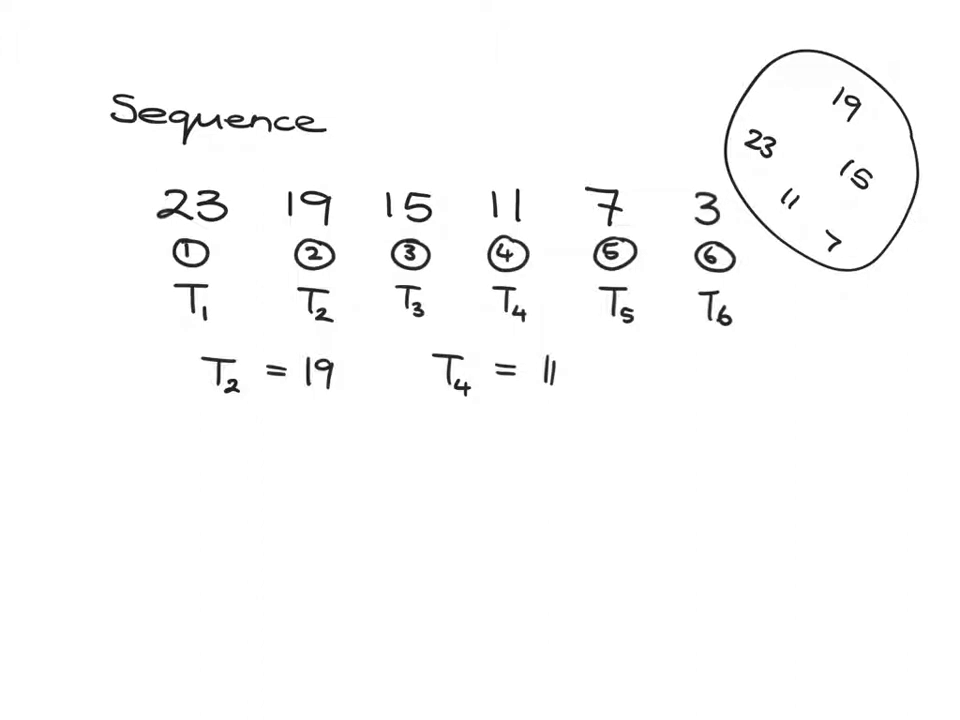
Handwrite the doubling sequence 3, 6, 12, 24, 48, 96 lower on the page.
text(3 6 1)
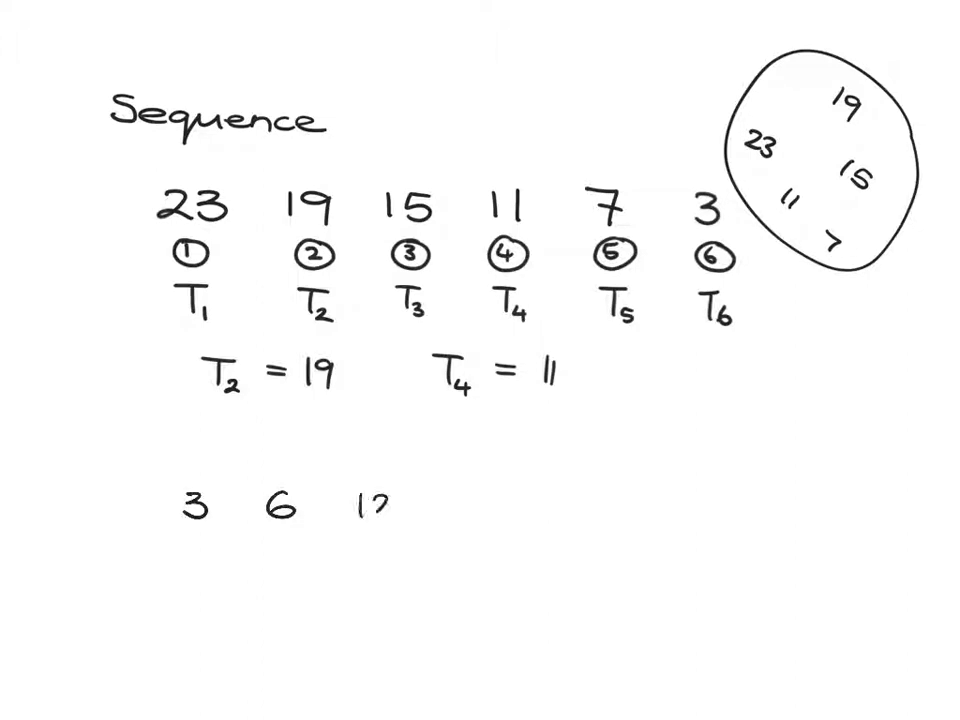
text(24)
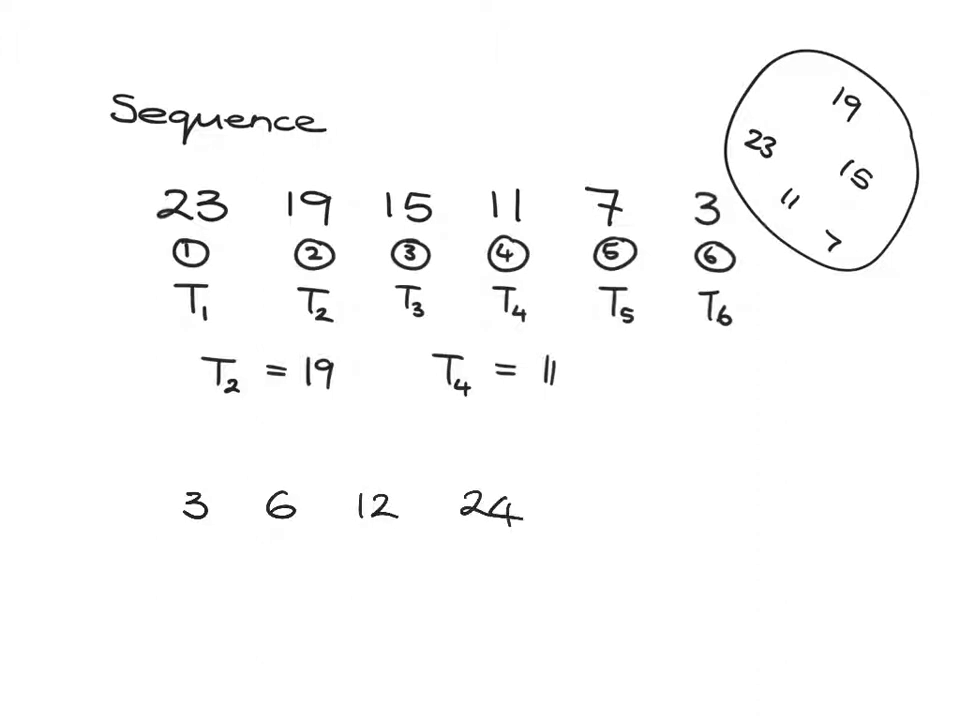
text(48)
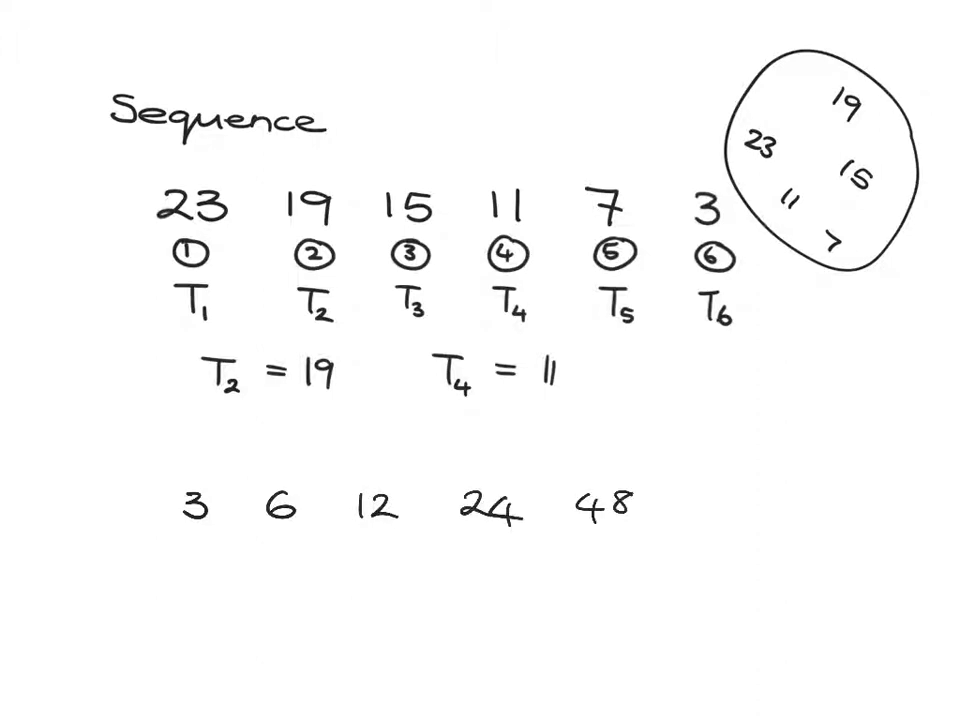
text(96)
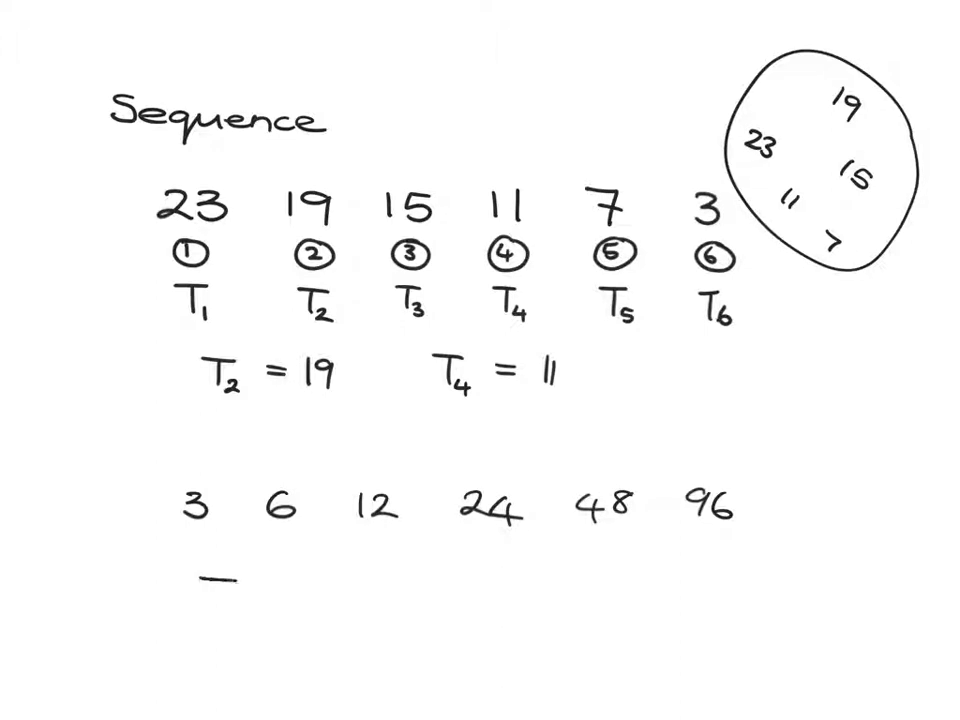
Write T3 = 12 and T5 = 48 under the doubling sequence and rule a line separating the two sequences.
text(T3)
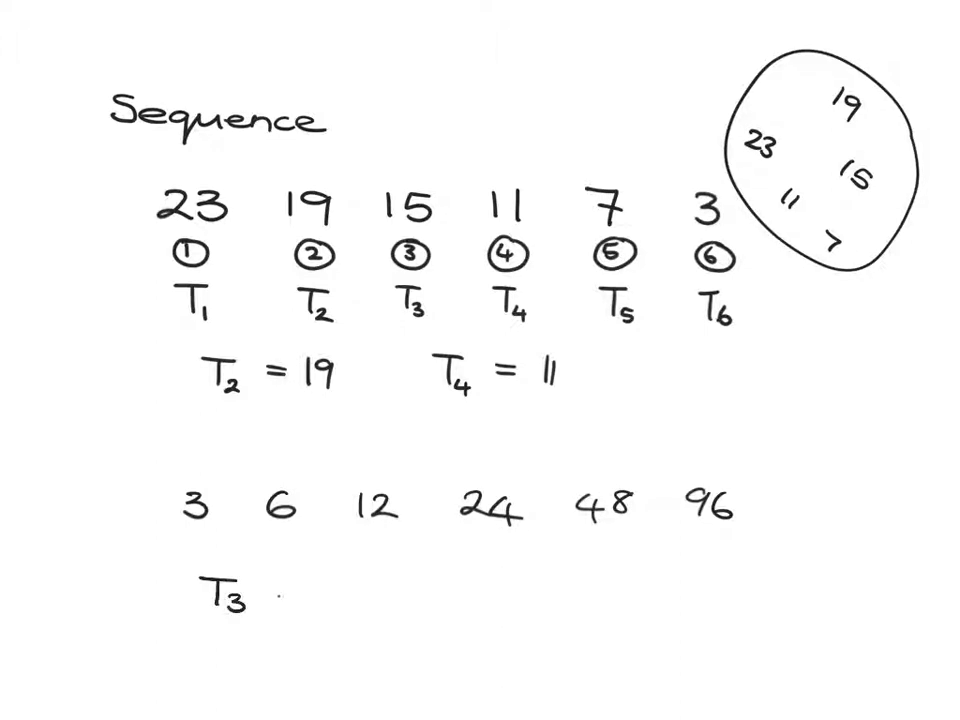
text(=)
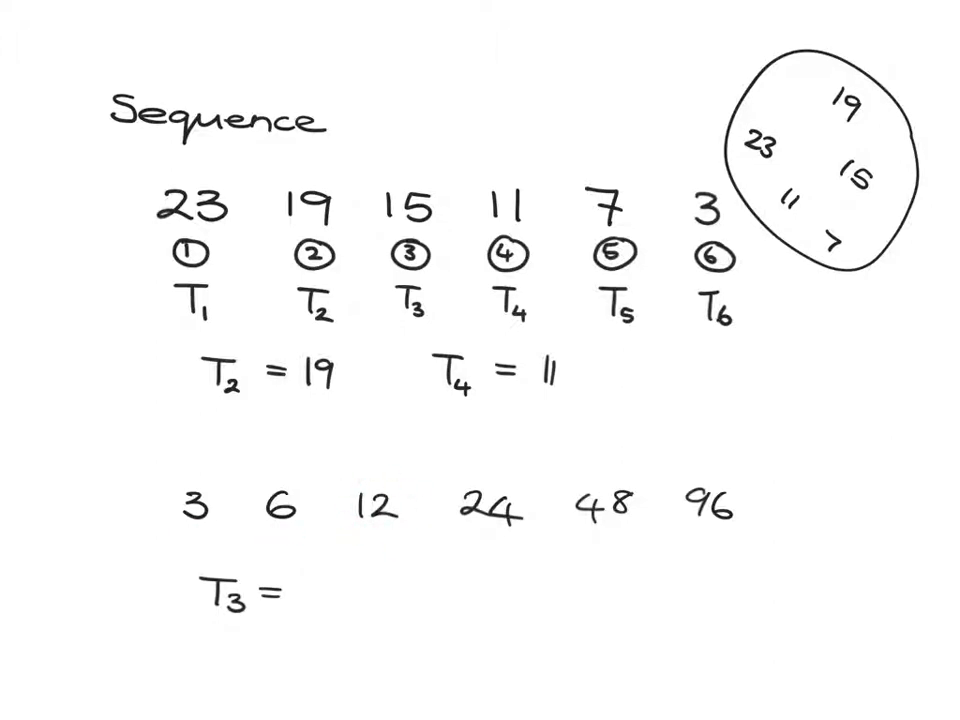
text(12)
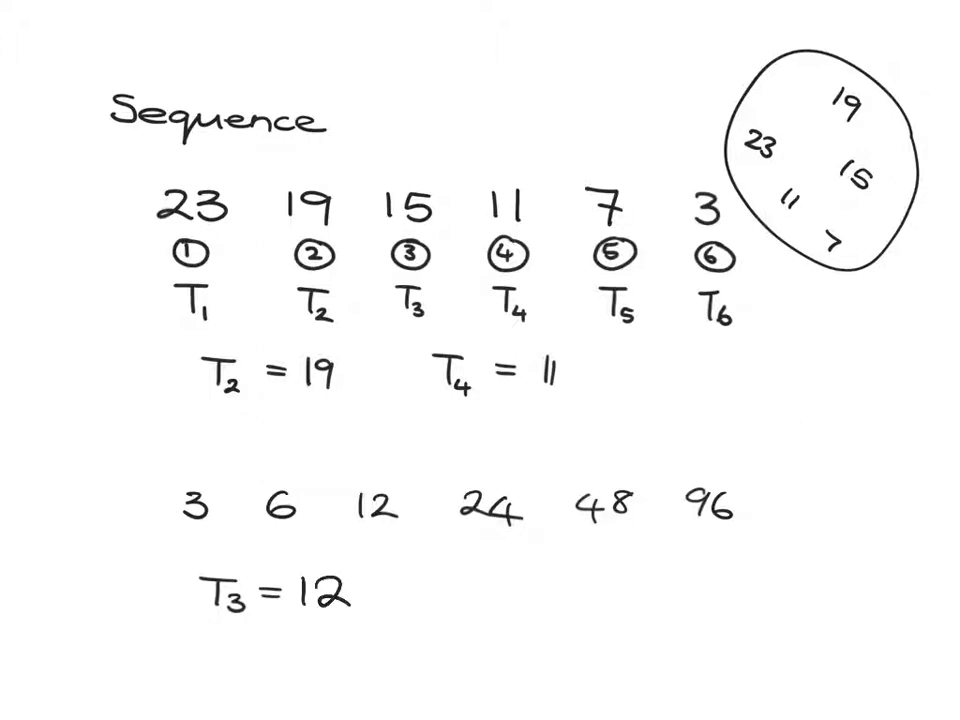
text(T)
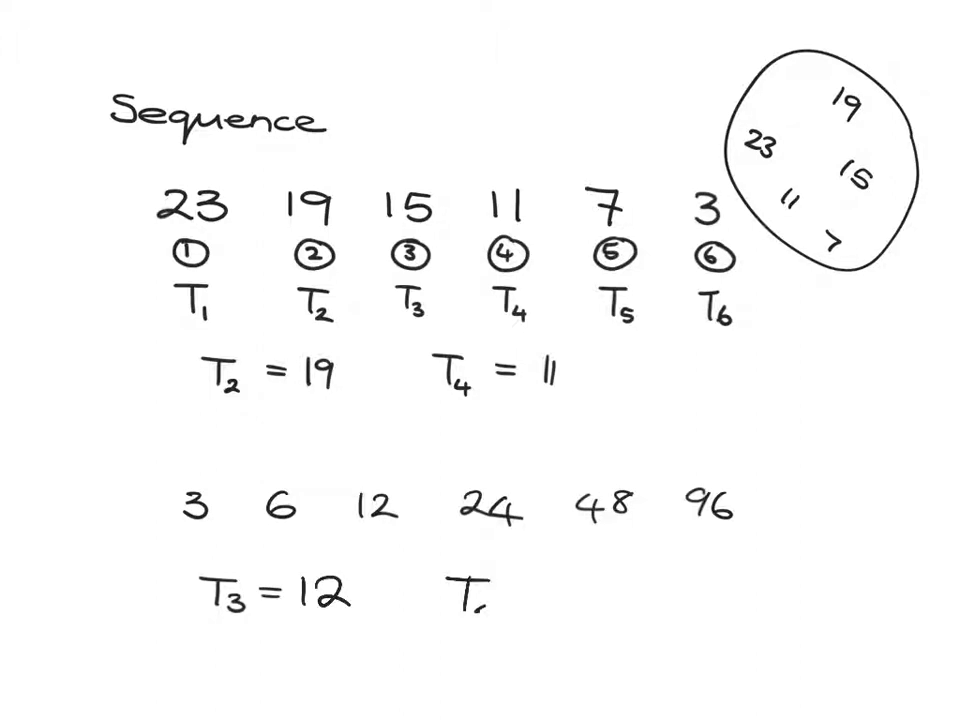
text(T5 =)
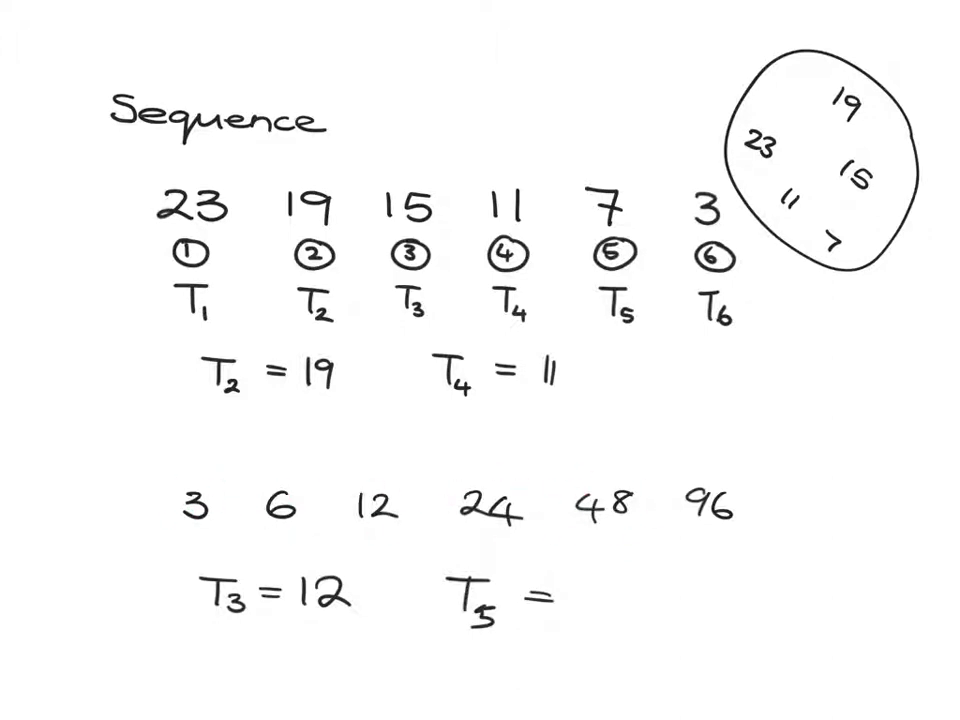
text(48)
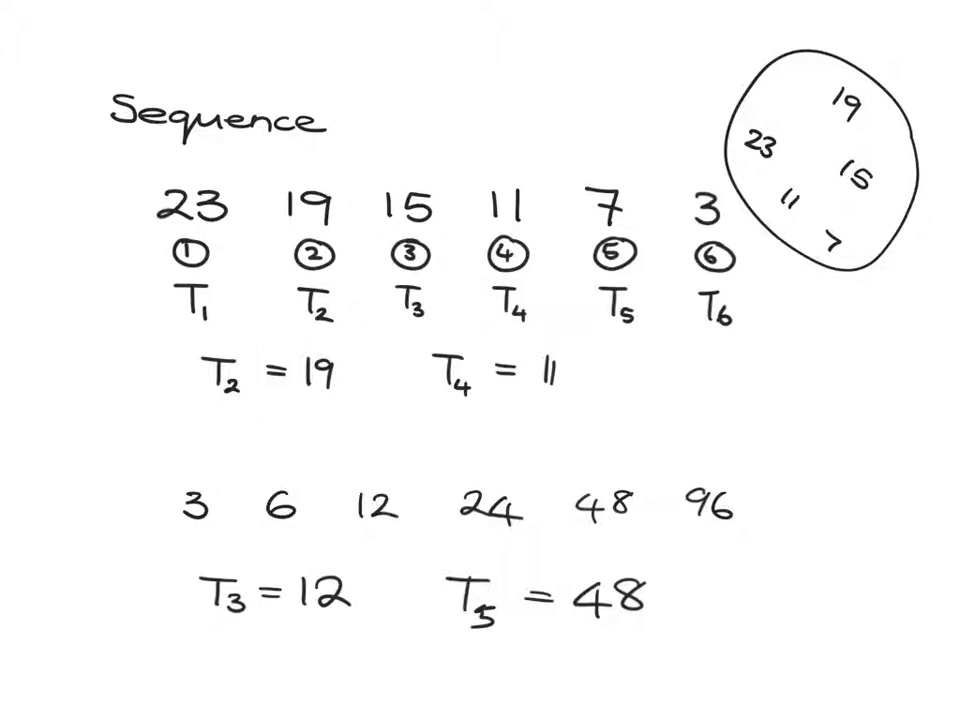
drag(150, 436, 880, 448)
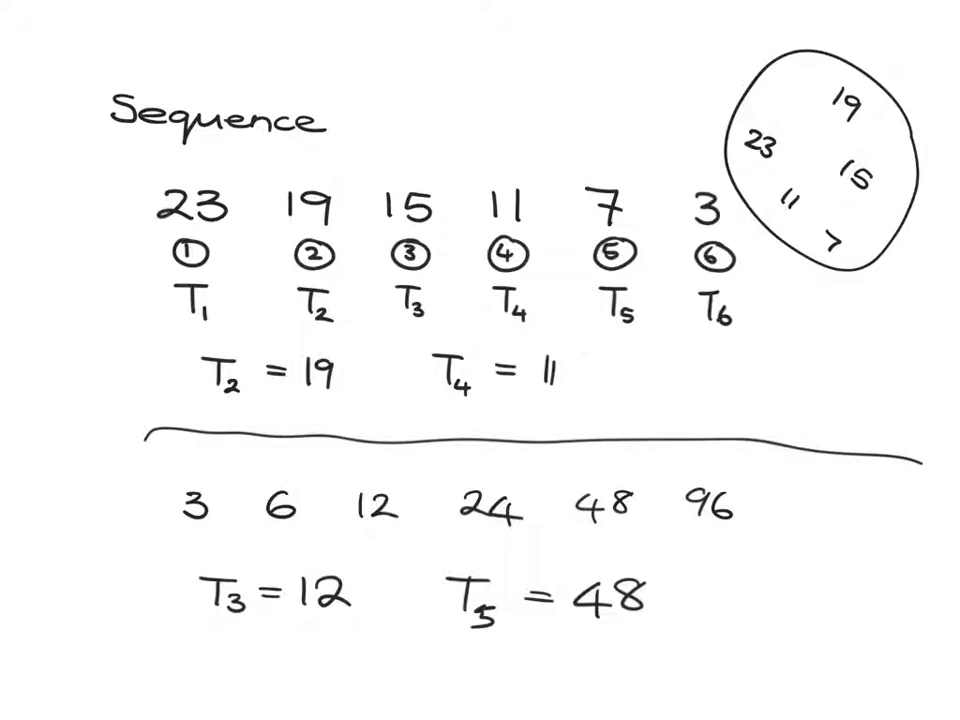
Write T100 = and move to the fresh page with the n / 3n table.
text(T)
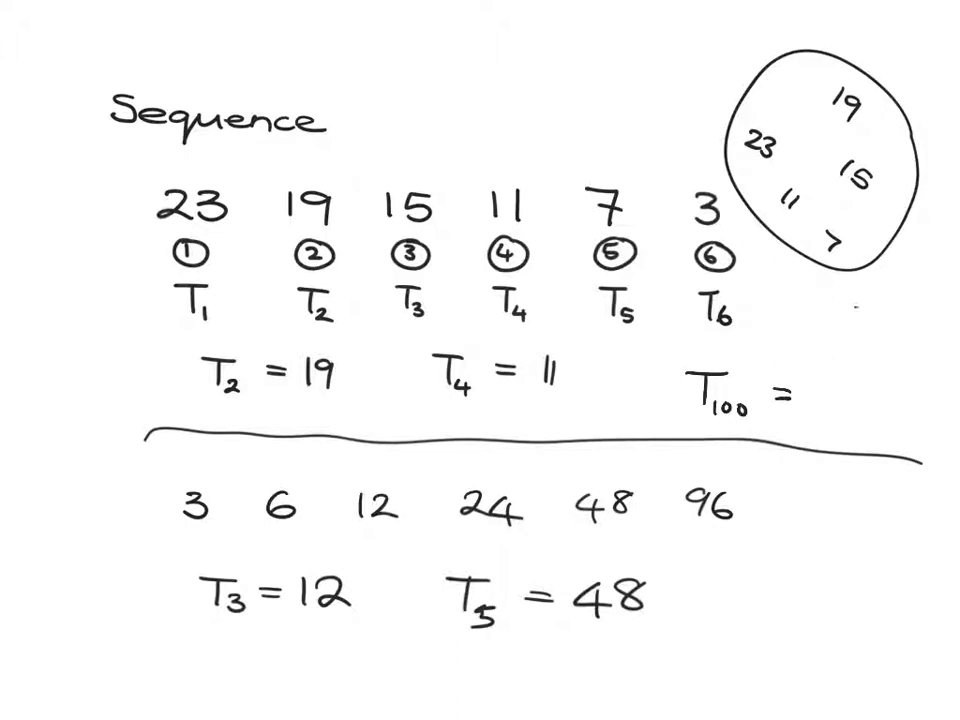
text(T_302)
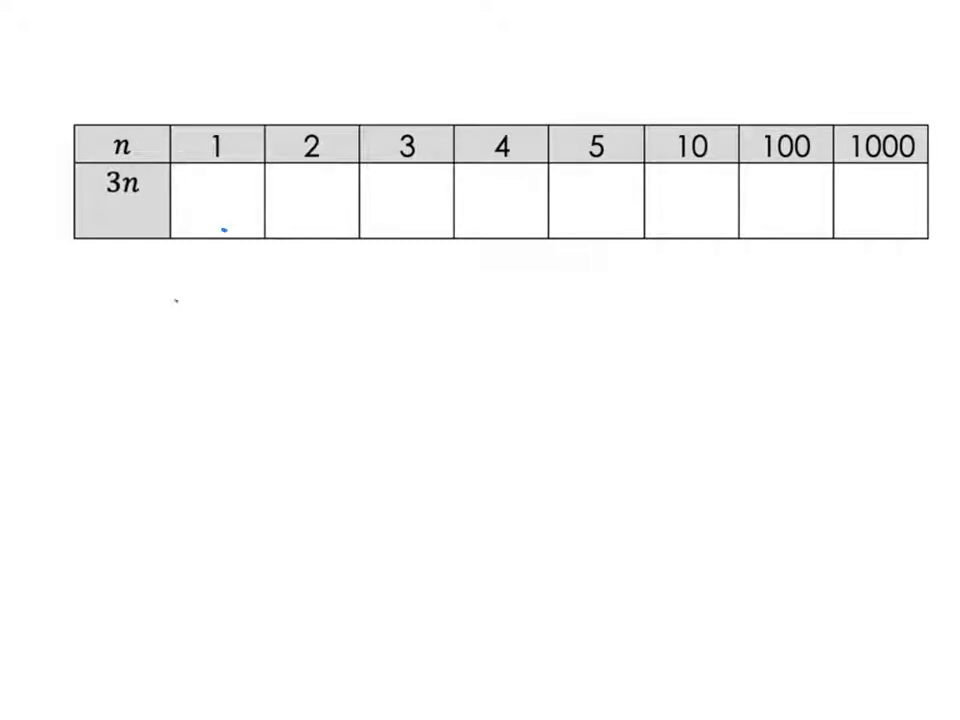
Show the substitution 3(1) = 3 below the table.
text(3(1))
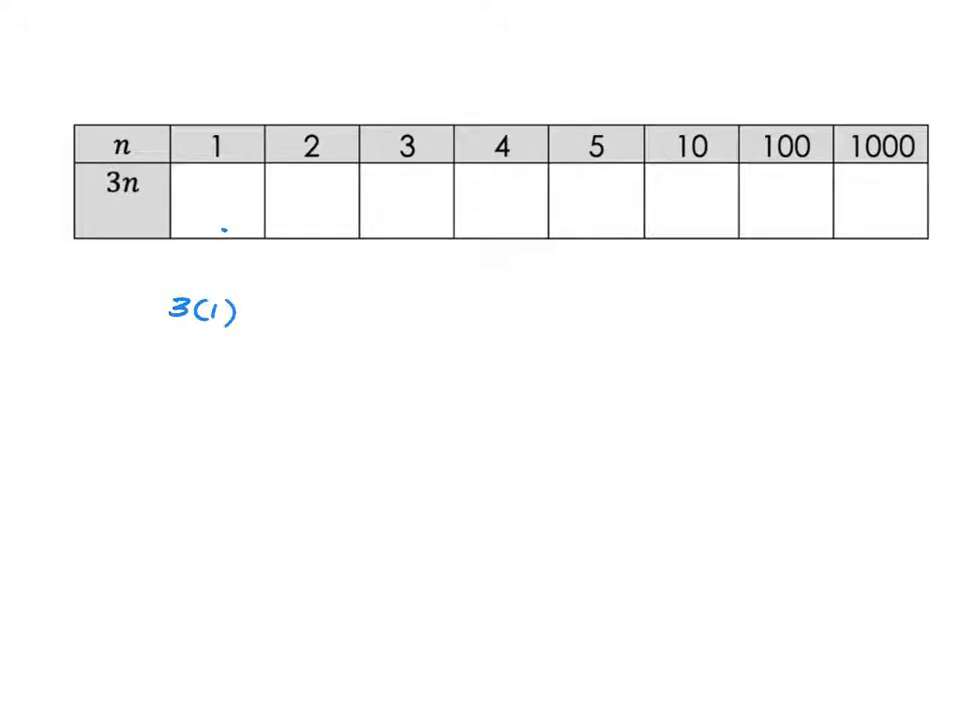
text(=3)
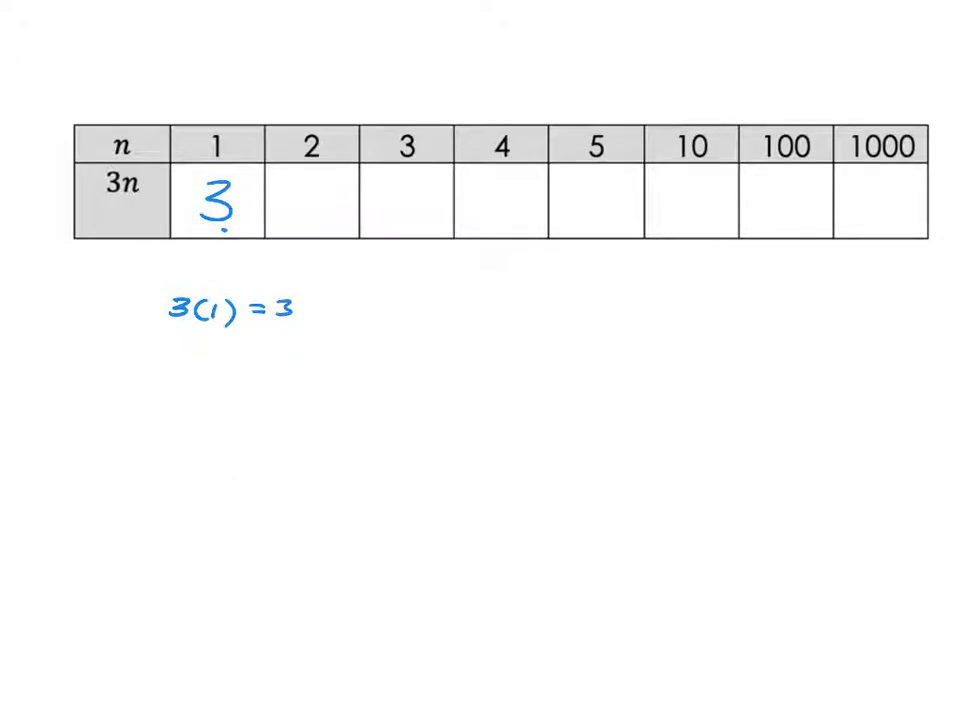
Fill the 3n row with 3, 6, 9, 12, 15, 30, 300, 3000.
text(6)
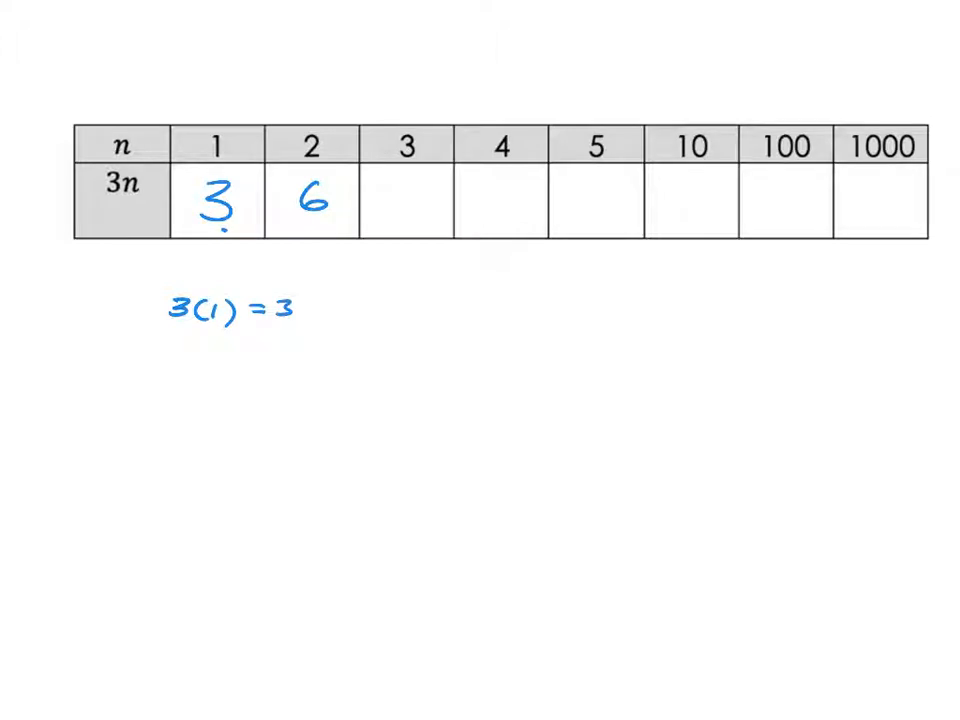
text(9)
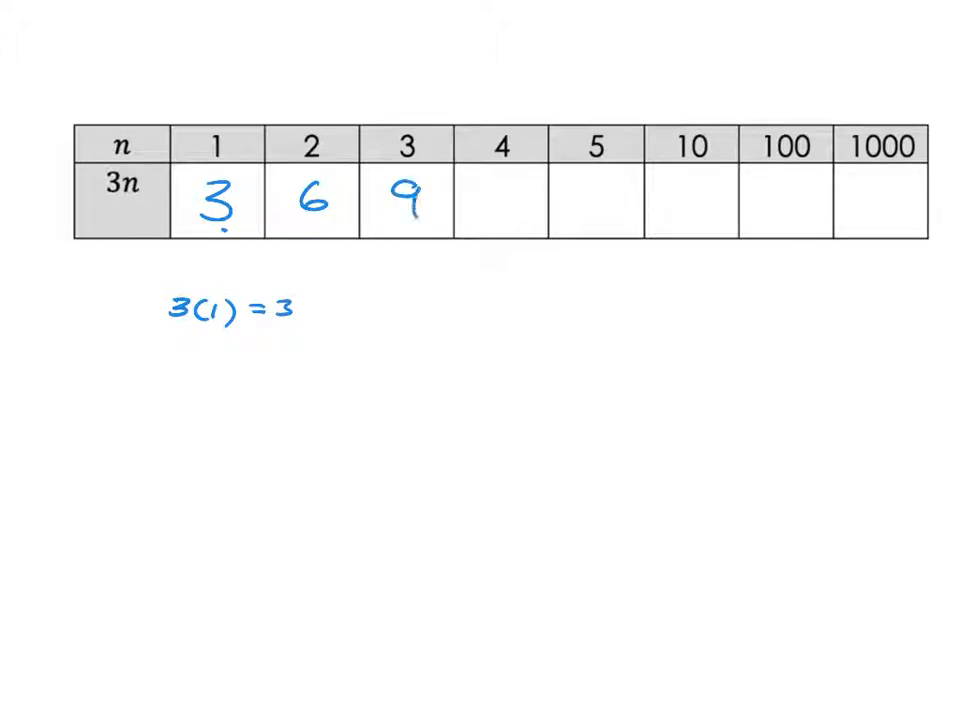
text(12)
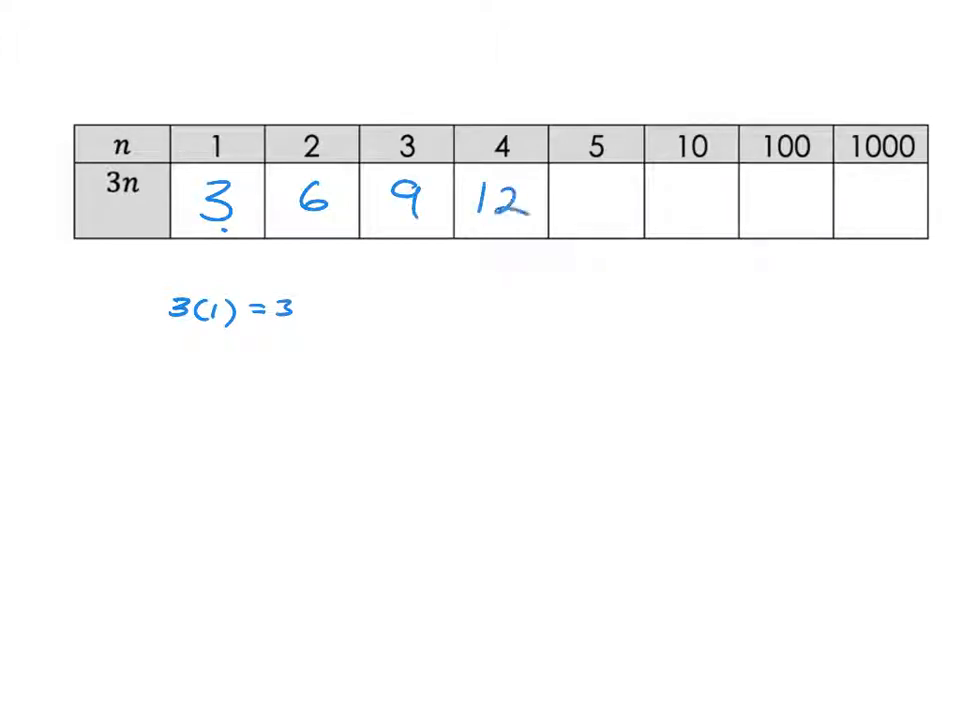
text(15)
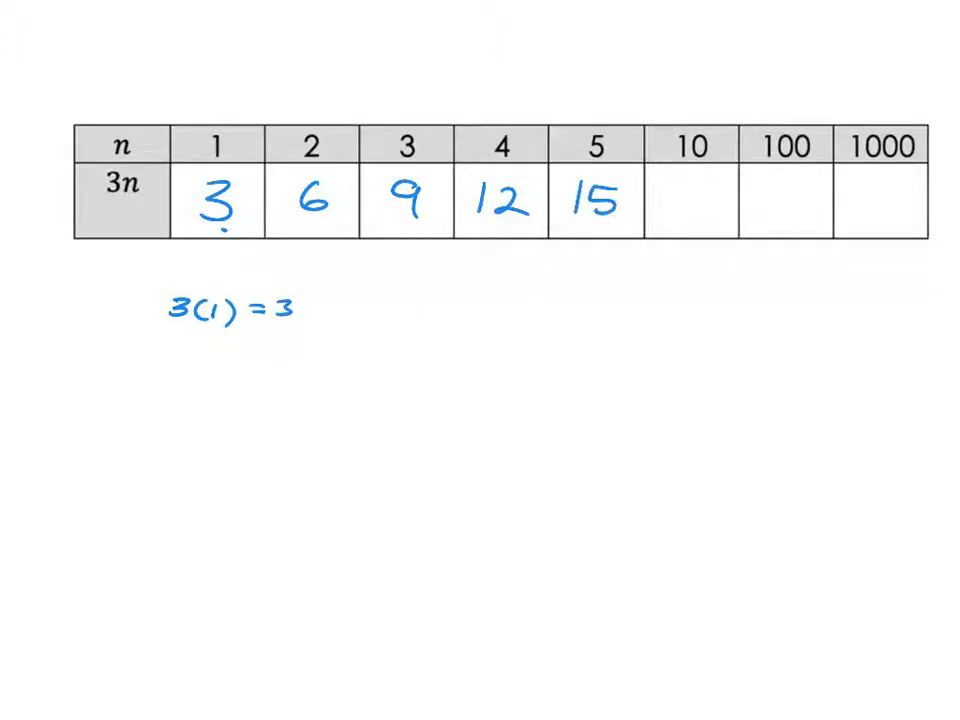
text(30)
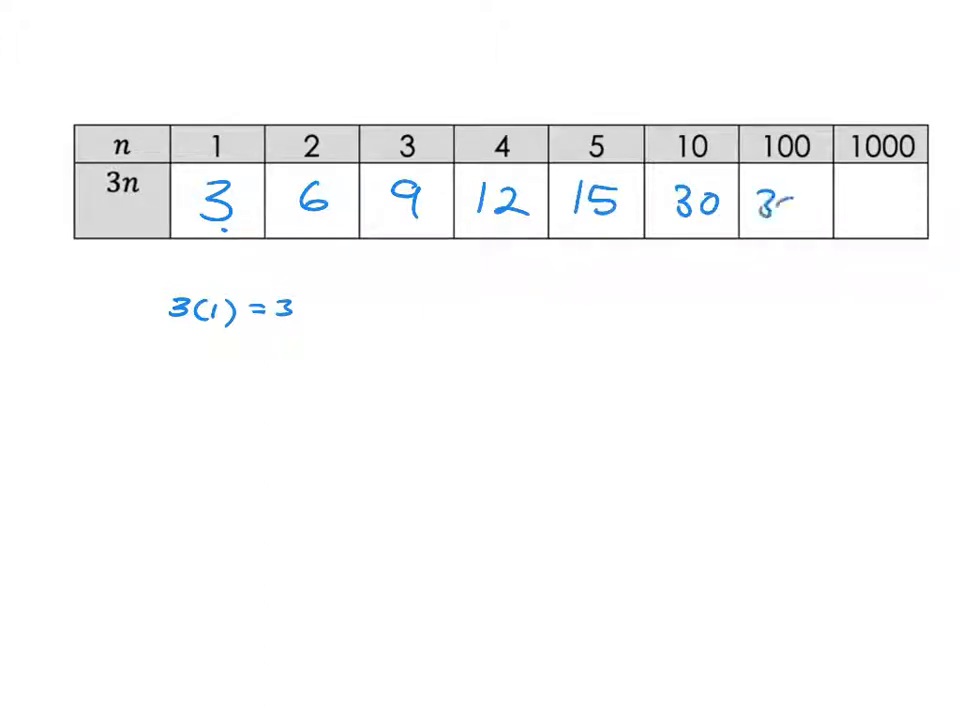
text(300)
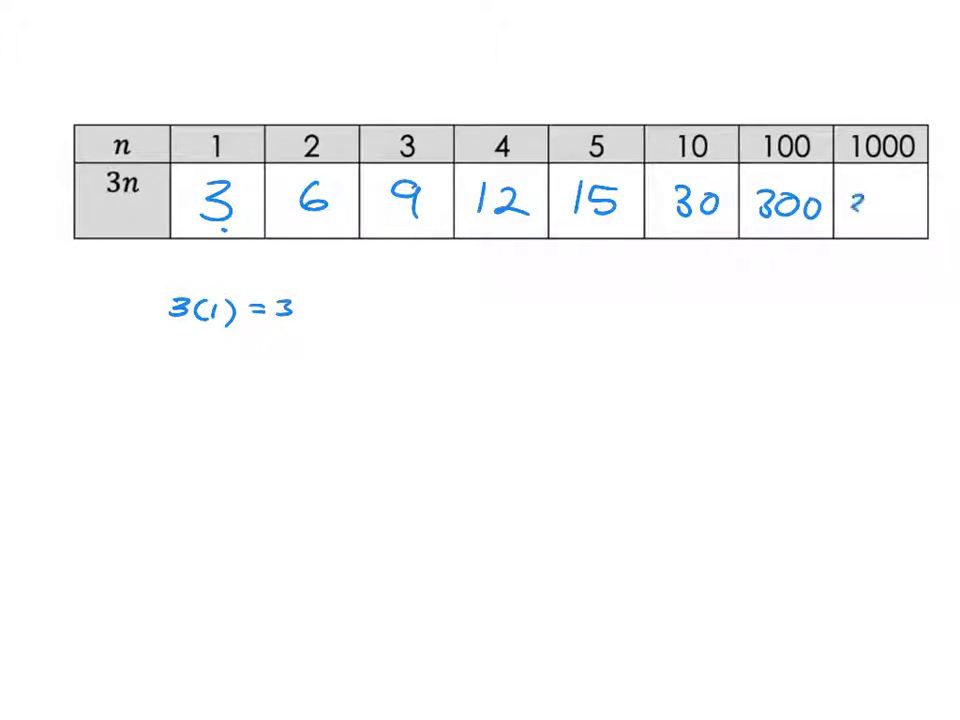
text(3000)
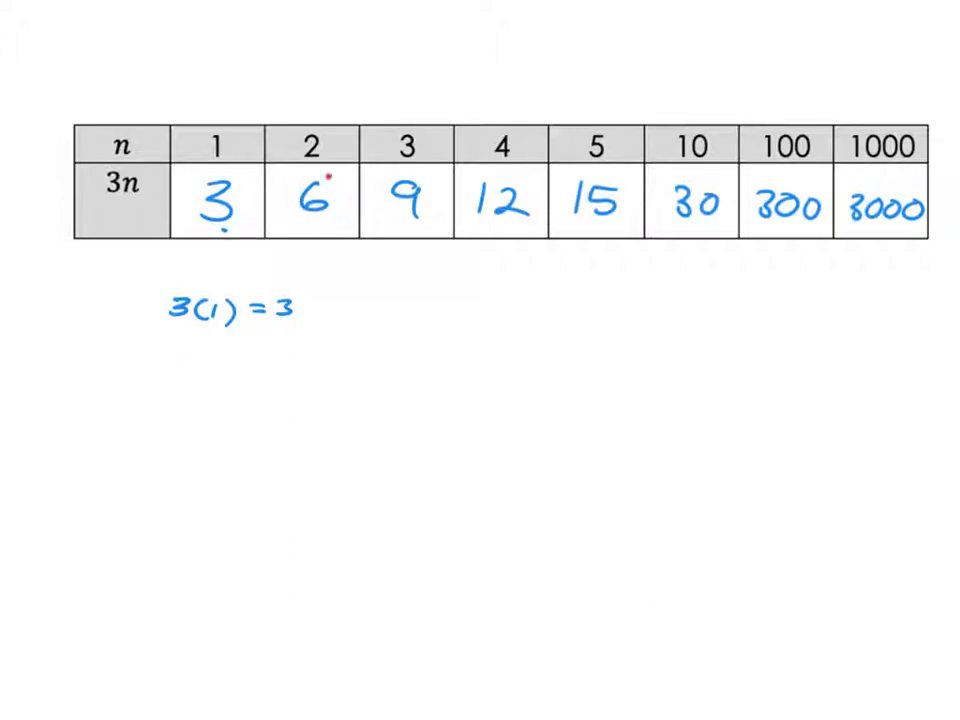
mouse_move(622, 188)
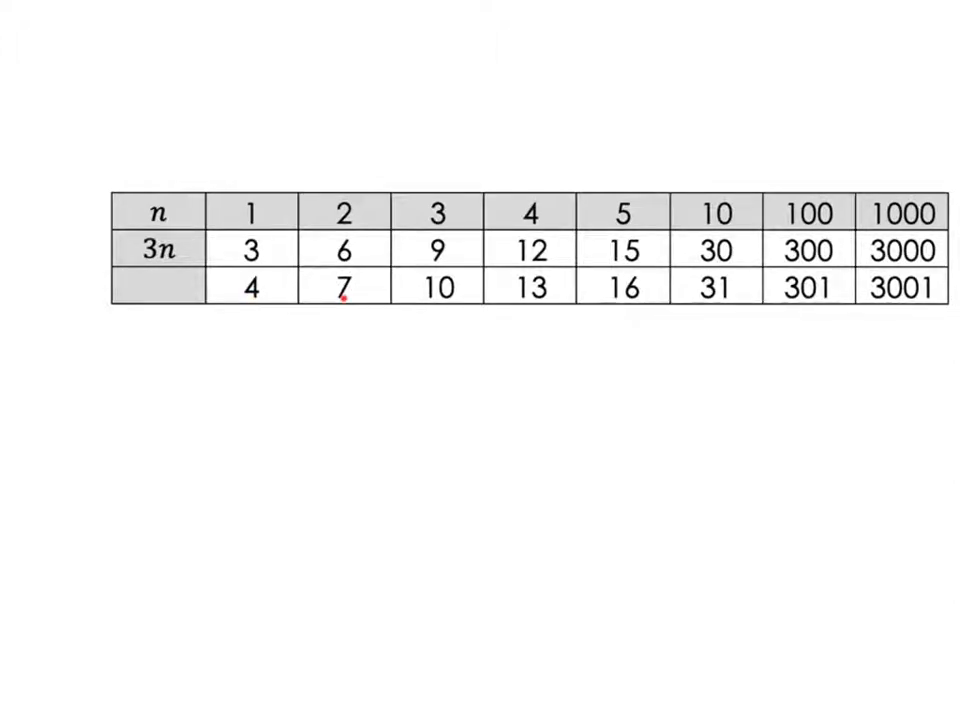
mouse_move(448, 296)
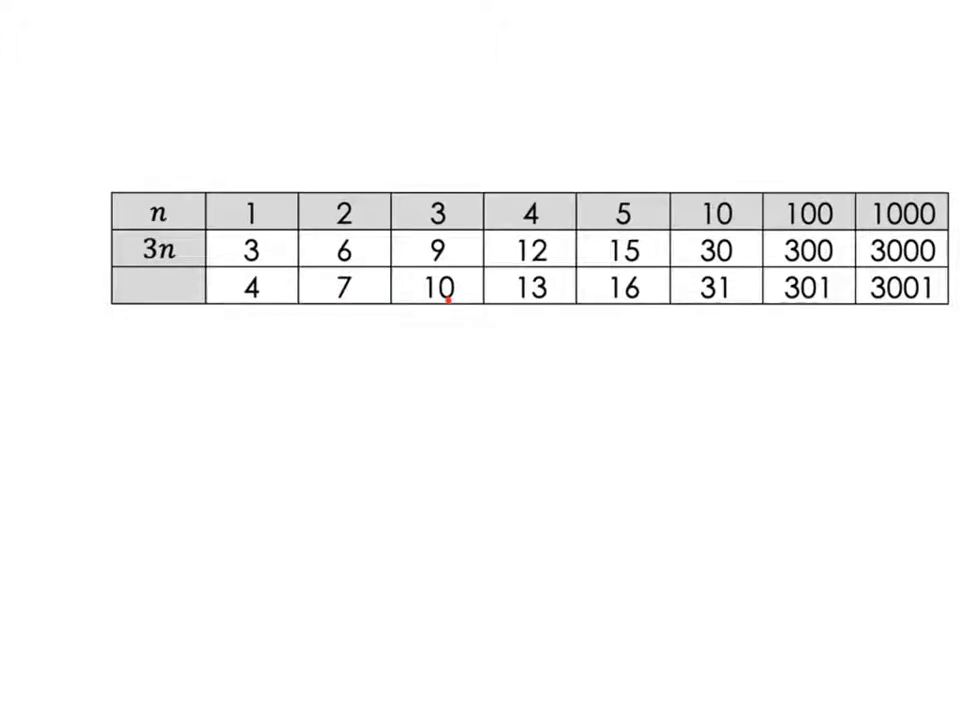
mouse_move(542, 302)
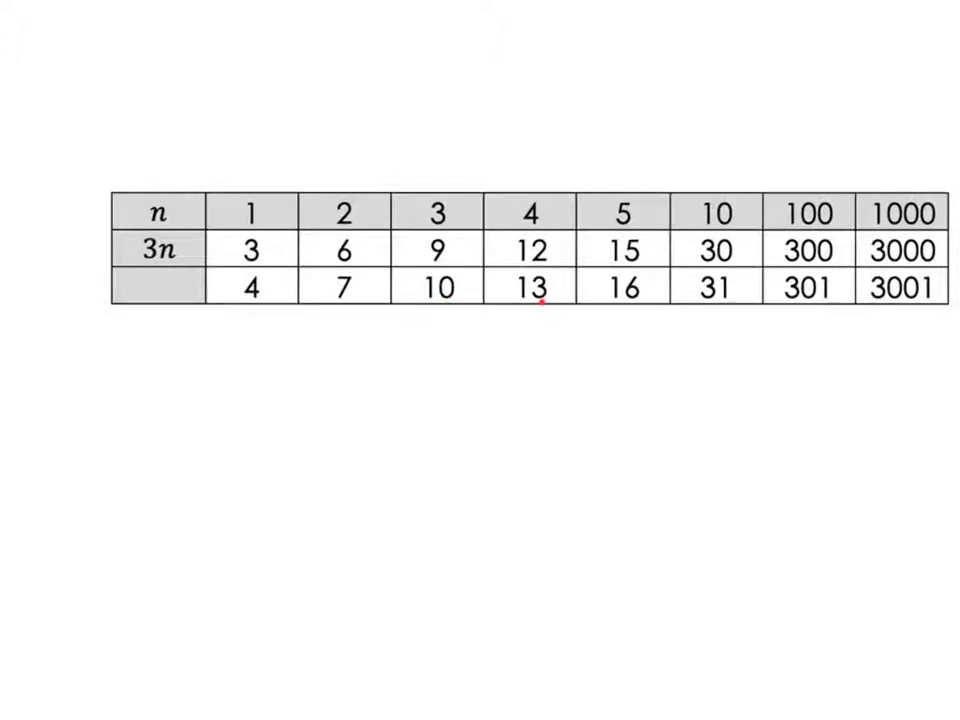
mouse_move(636, 296)
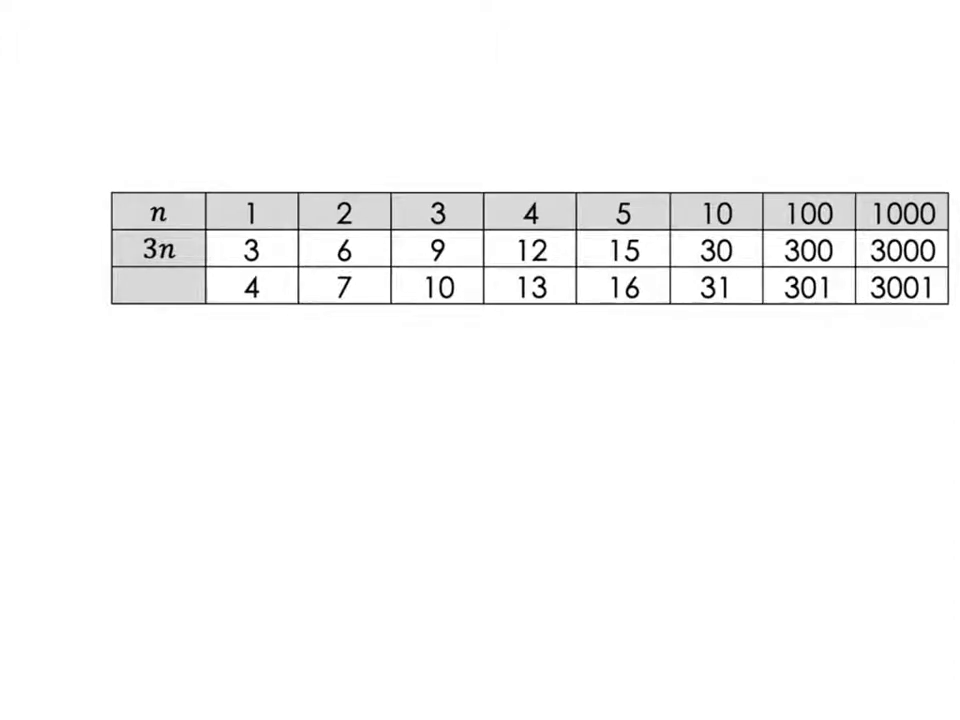
Label the third table row 3n+1 and mark its 31 entry with an arrow.
text(3n+1)
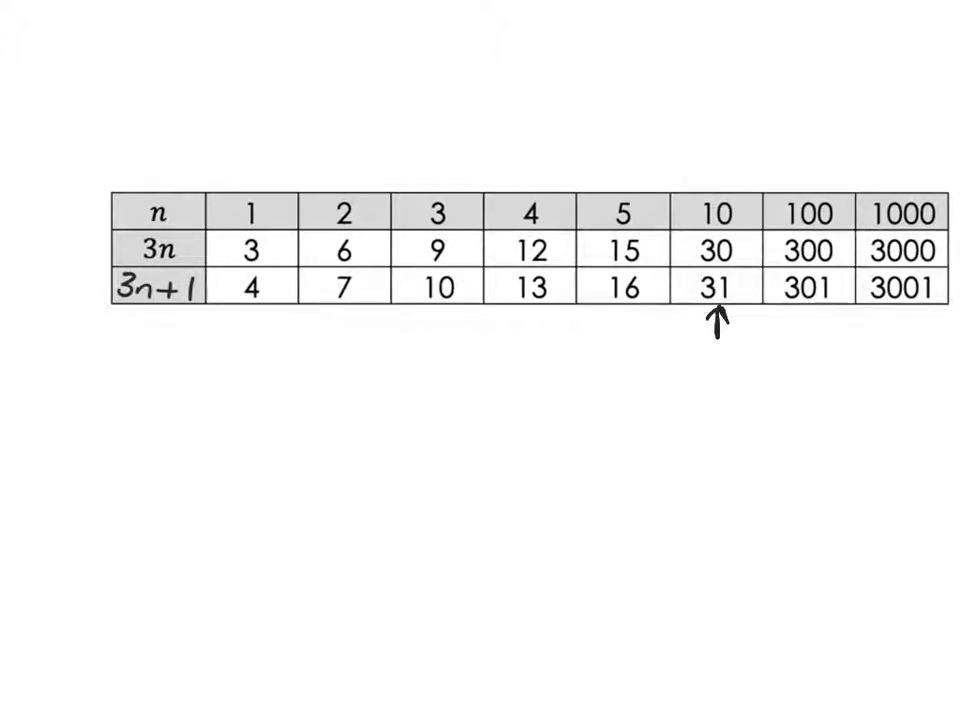
Work out 3(10)+1 = 31 and 3(100)+1 = 301 below the table.
text(3(10)+1 =)
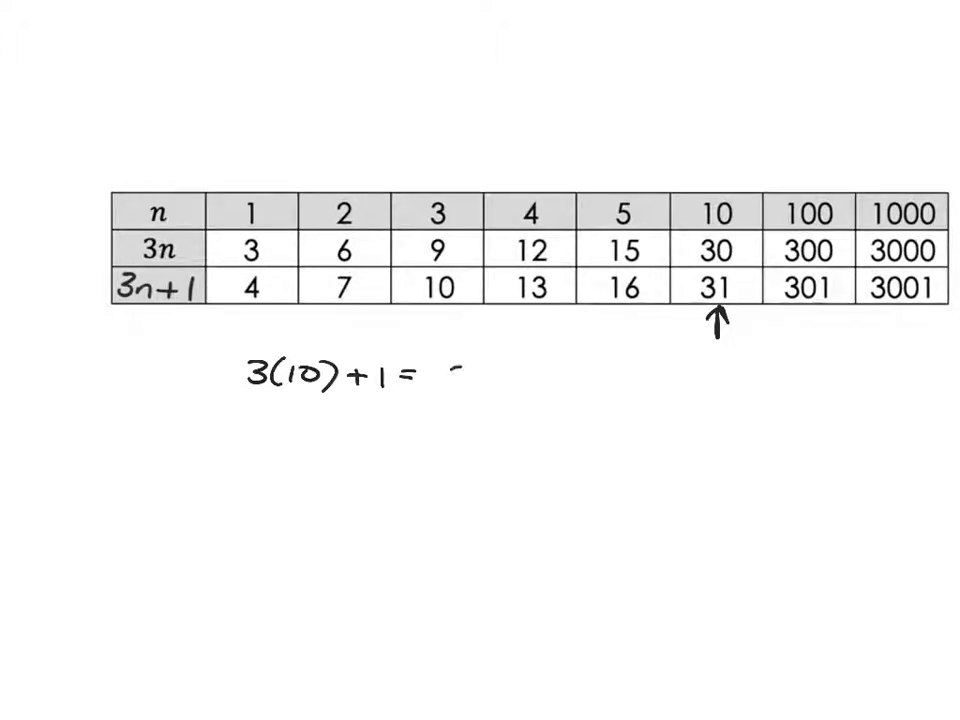
text(31)
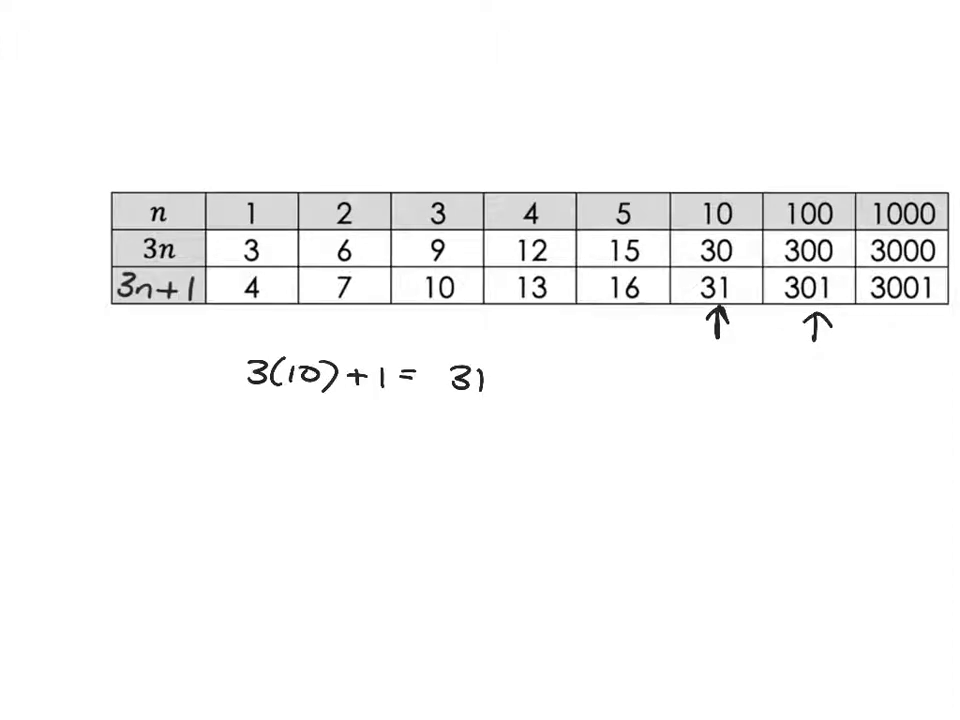
text(3(100))
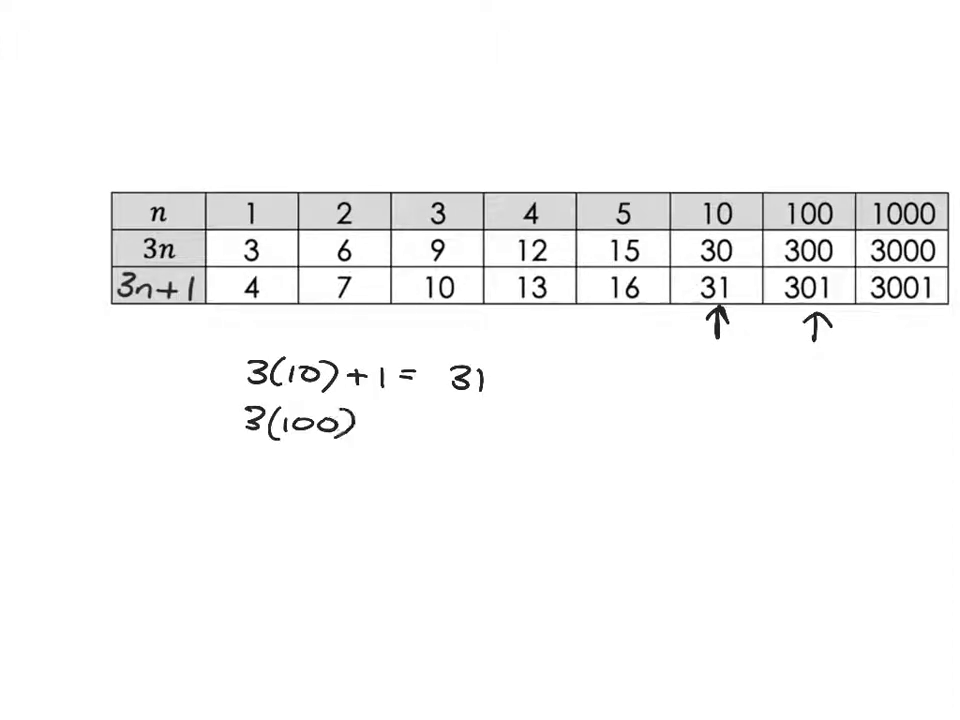
text(+1 = 30)
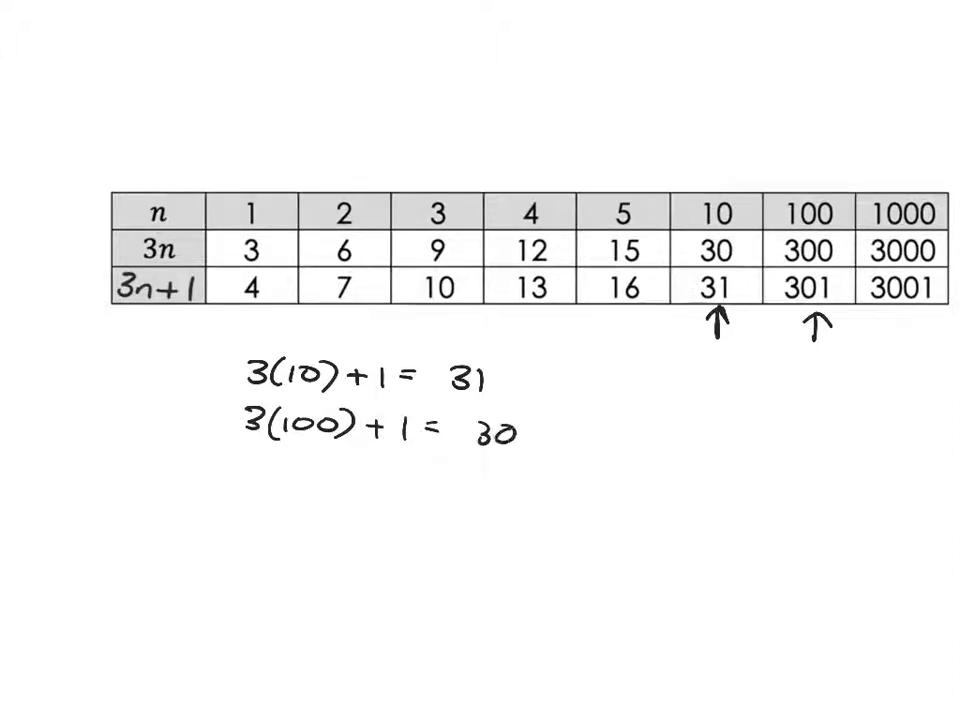
text(1)
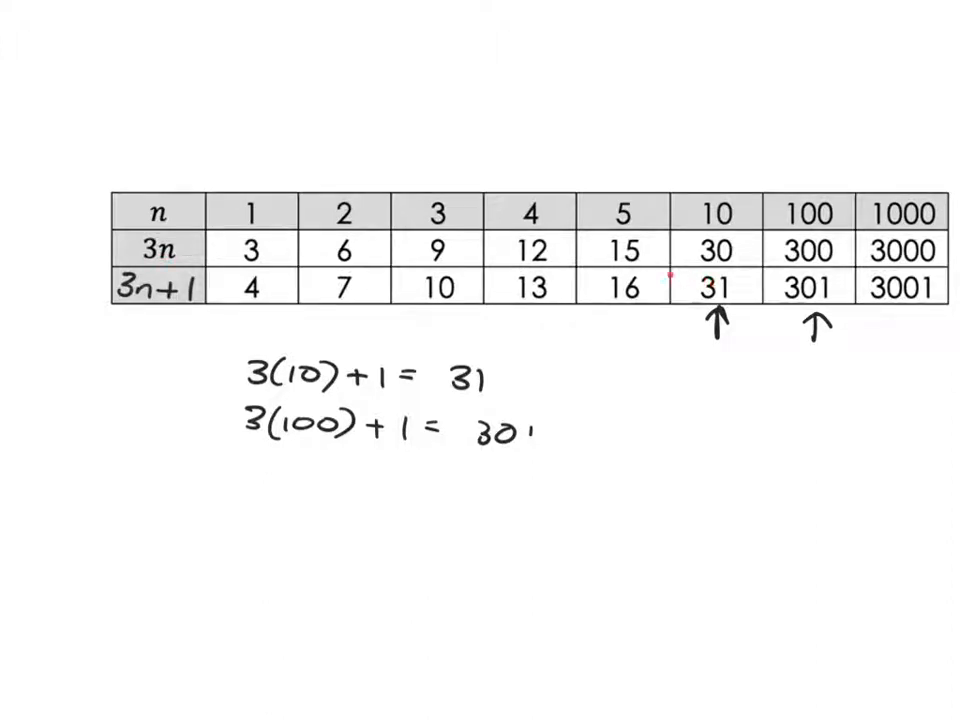
mouse_move(336, 258)
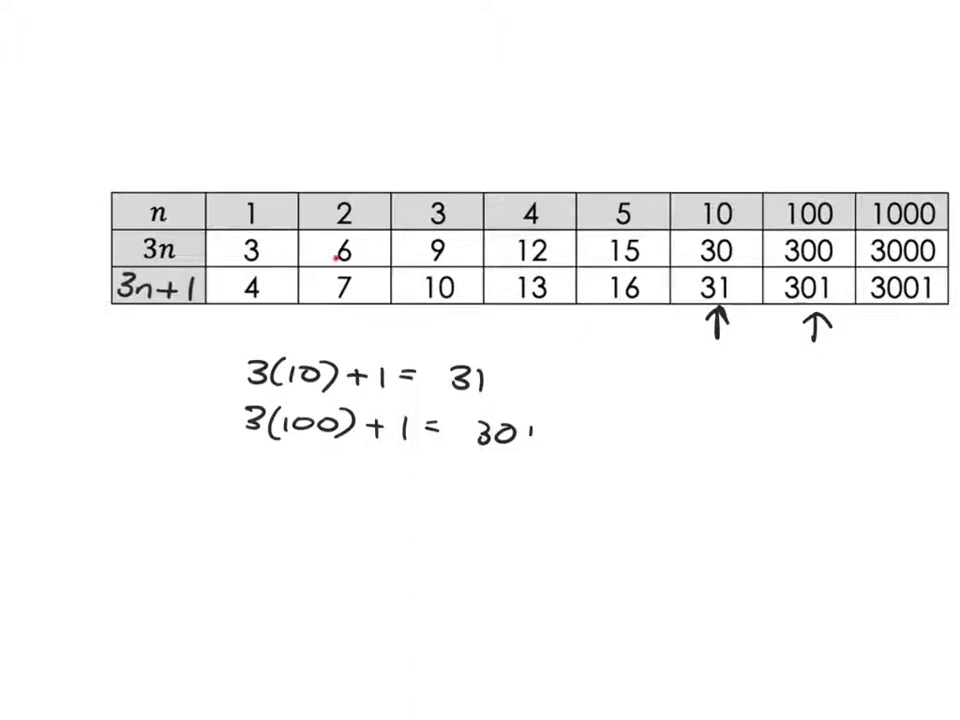